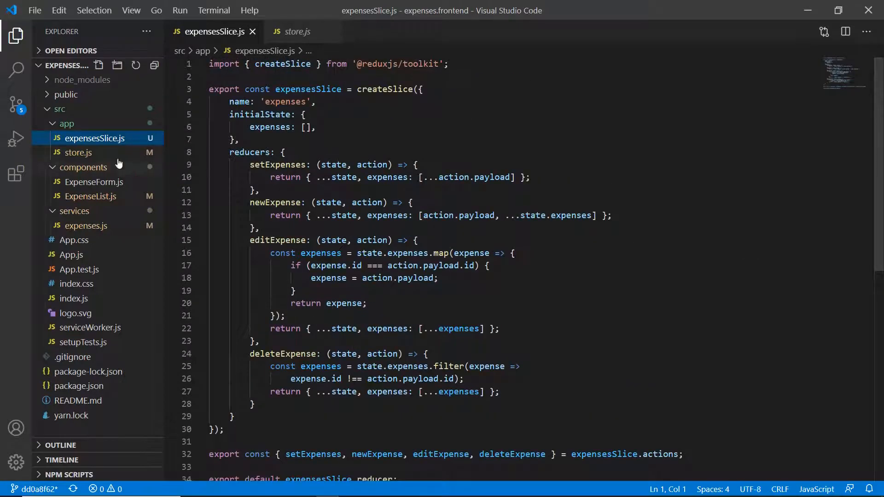
Inspect the store's expenses array and the newExpense action payload in Redux DevTools State.
{"action": "left_click", "coordinate": [296, 32]}
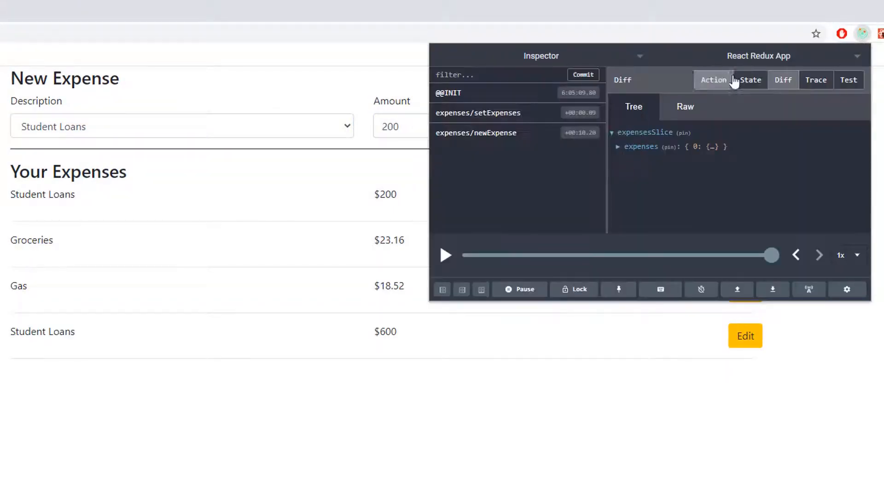
{"action": "left_click", "coordinate": [750, 79]}
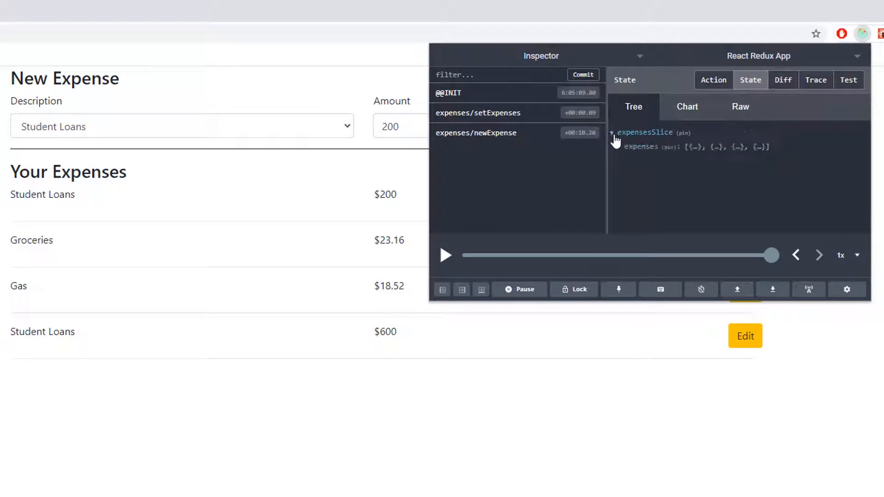
{"action": "left_click", "coordinate": [619, 146]}
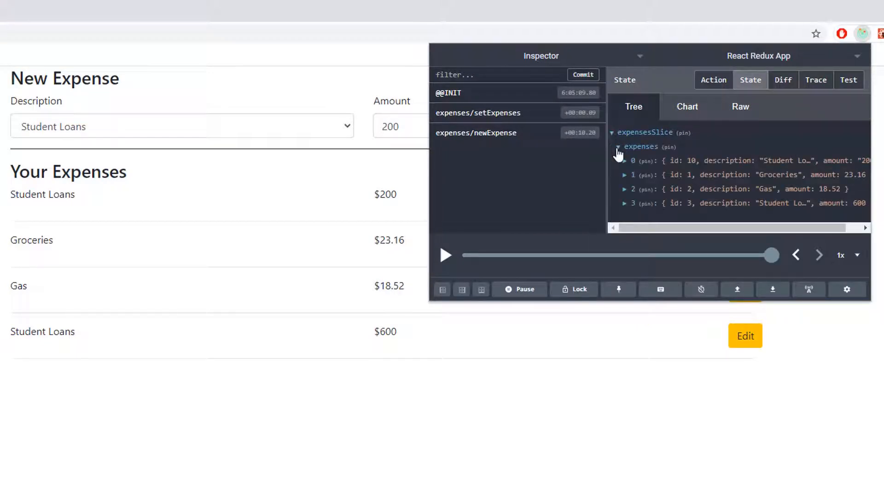
{"action": "left_click", "coordinate": [713, 80]}
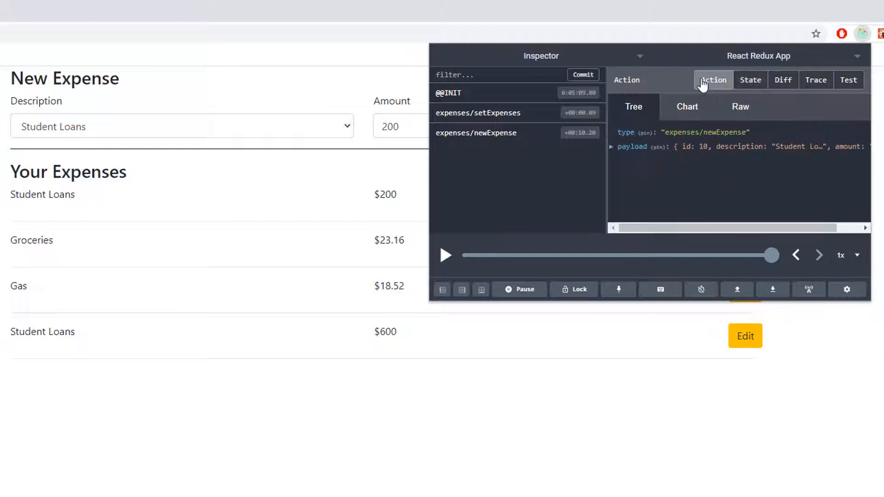
Delete the $200 Student Loans expense and start editing the Groceries amount.
{"action": "left_click", "coordinate": [479, 112]}
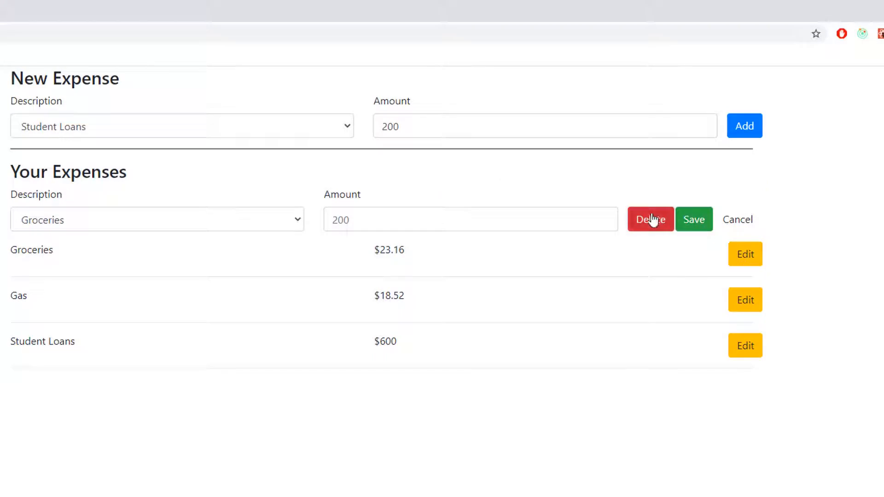
{"action": "left_click", "coordinate": [650, 219]}
{"action": "type", "text": "23.6"}
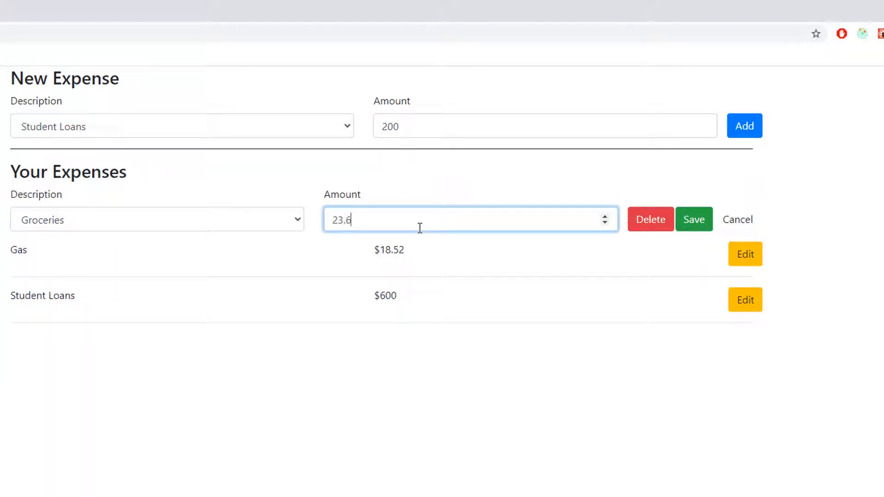
{"action": "left_click", "coordinate": [693, 219]}
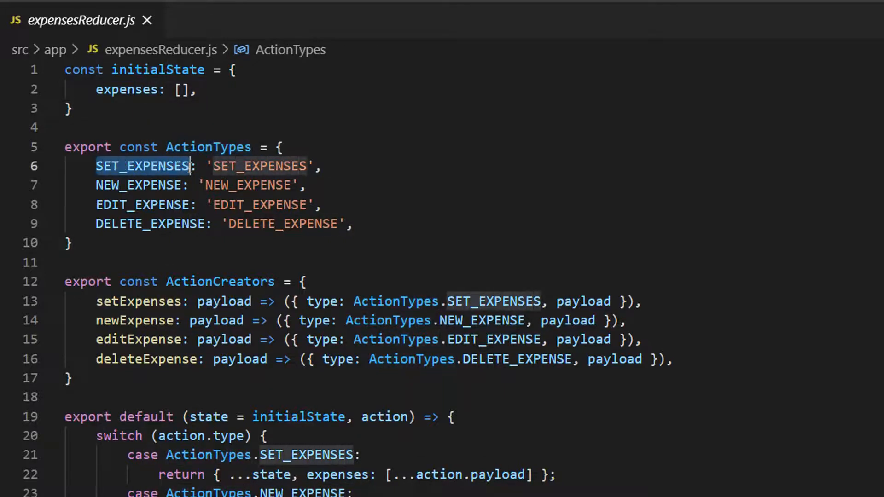
Review the SET_EXPENSES, NEW_EXPENSE, EDIT_EXPENSE and DELETE_EXPENSE action types in expensesReducer.js.
{"action": "left_click", "coordinate": [142, 166]}
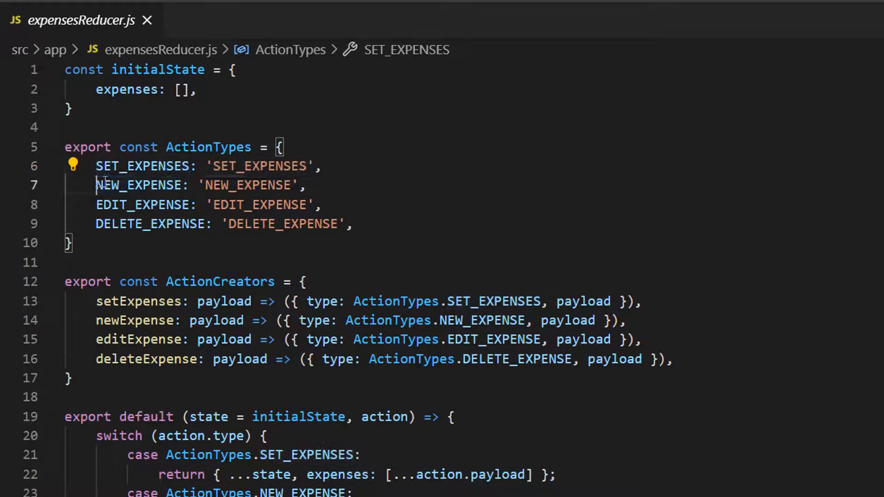
{"action": "double_click", "coordinate": [140, 185]}
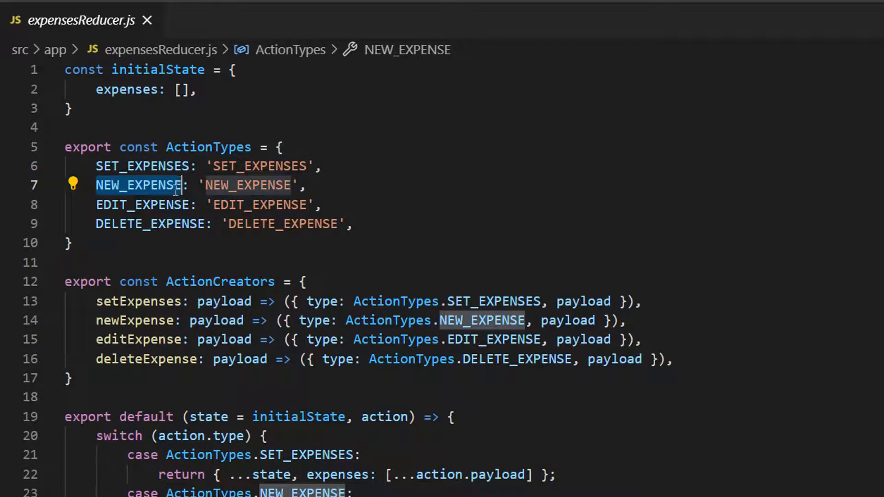
{"action": "left_click", "coordinate": [144, 204]}
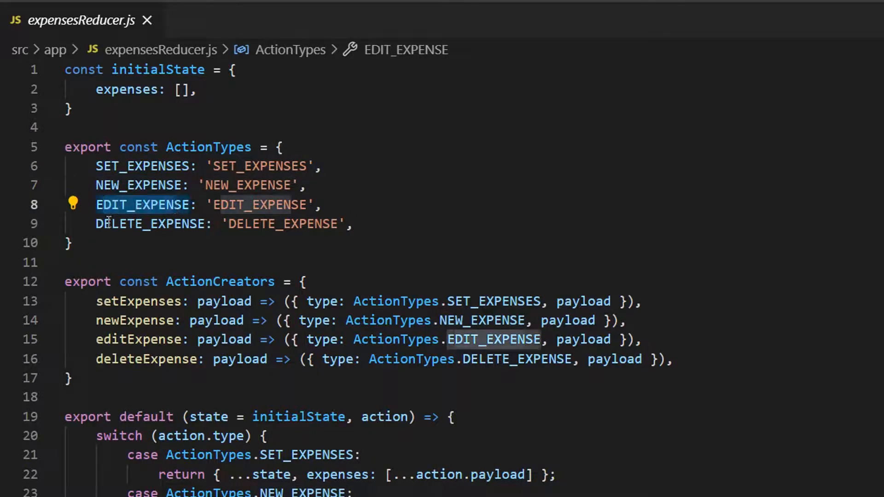
{"action": "left_click", "coordinate": [231, 262]}
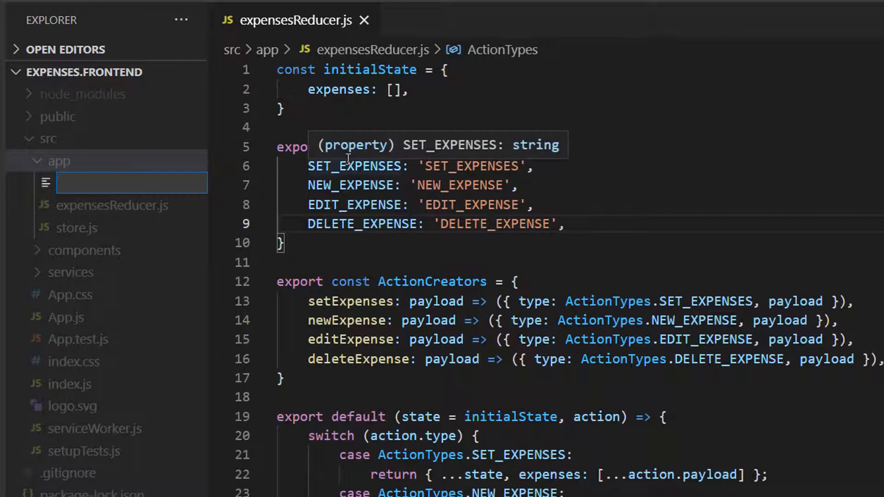
Create expensesSlice.js in src/app and show it side by side with a split-right view.
{"action": "type", "text": "expe"}
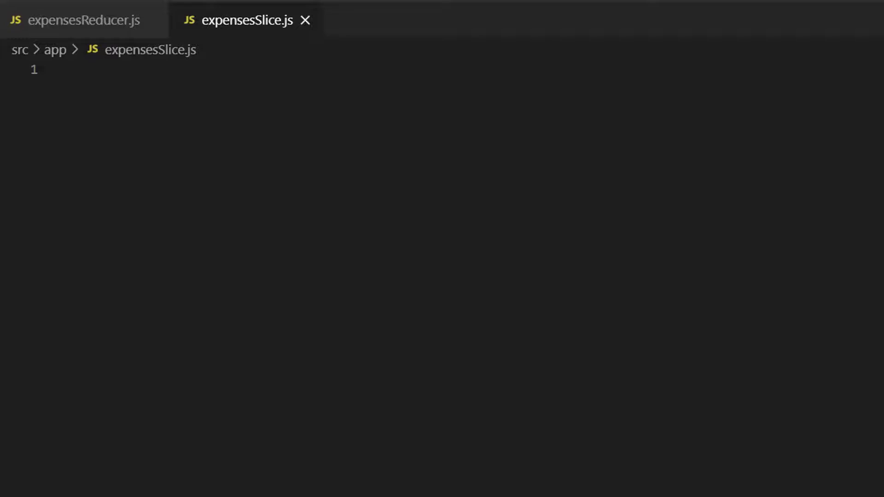
{"action": "right_click", "coordinate": [247, 19]}
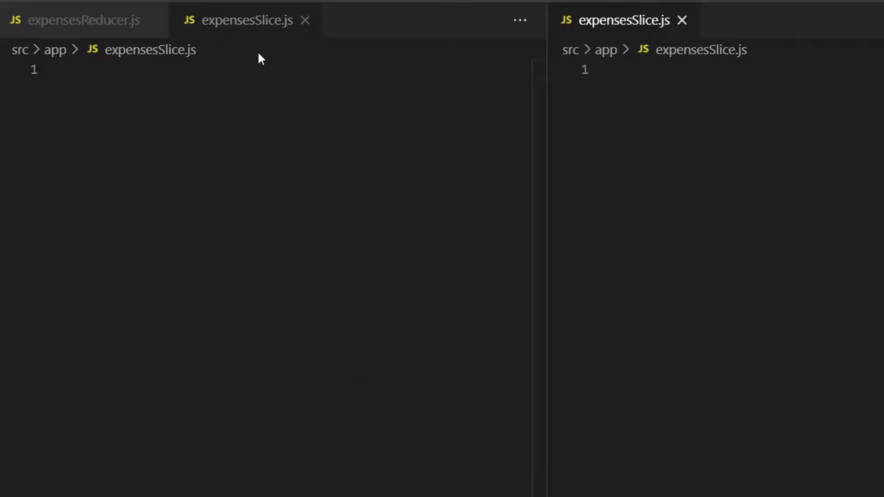
{"action": "type", "text": "imp"}
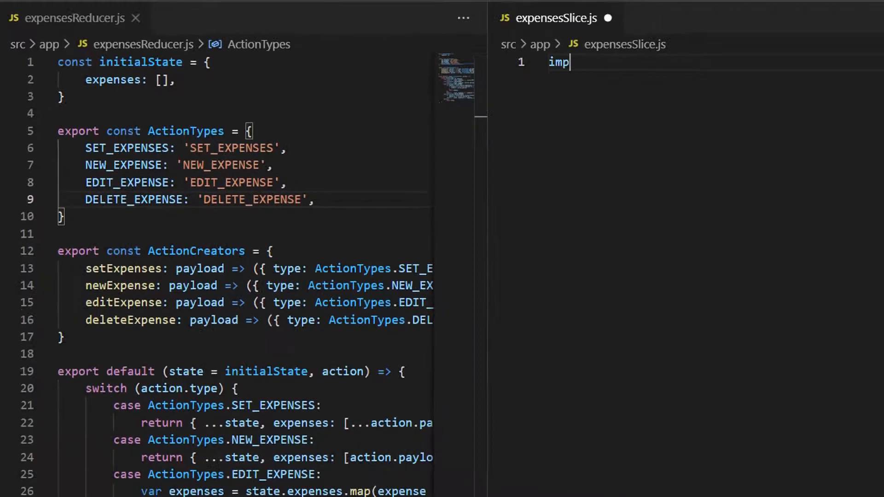
{"action": "type", "text": "ort { }"}
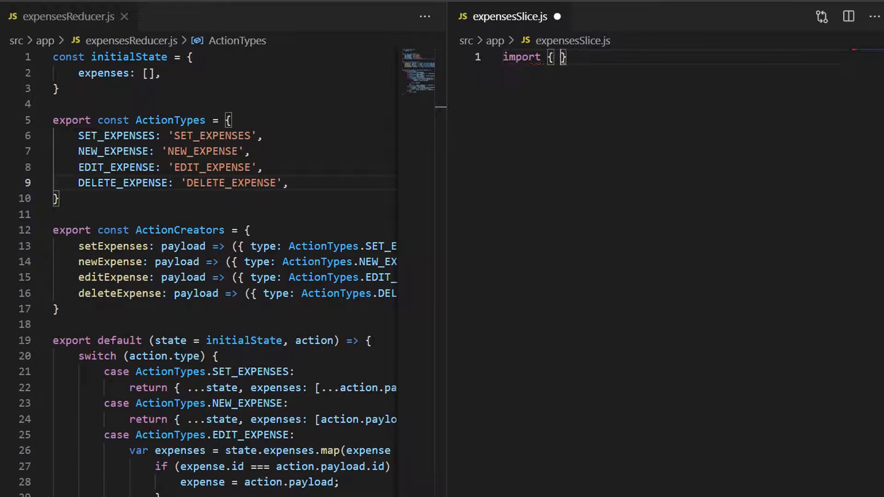
{"action": "type", "text": "createSlice"}
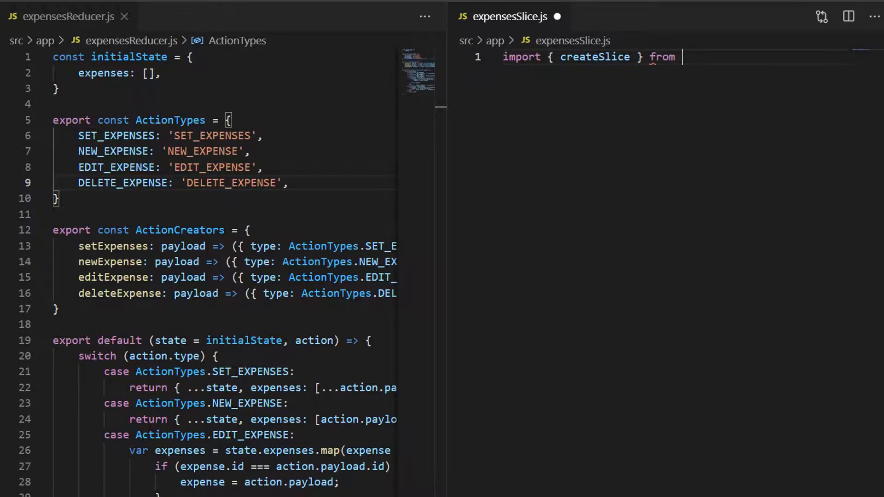
{"action": "type", "text": "'@redu"}
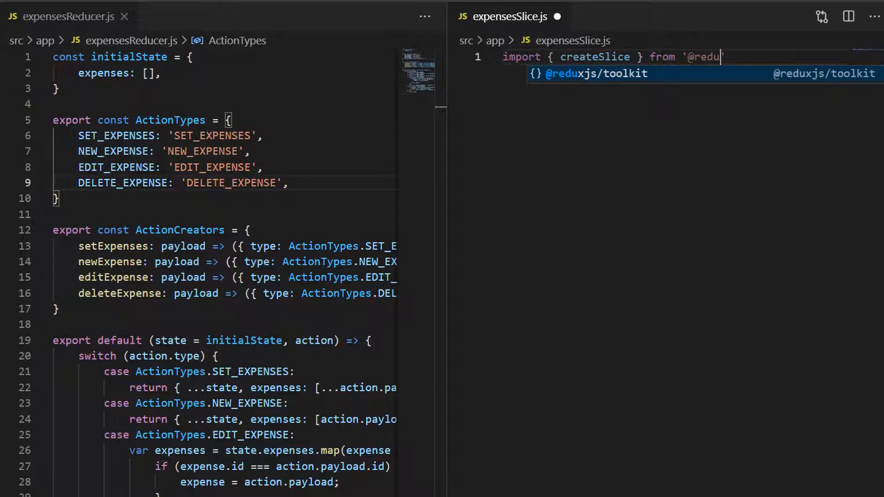
{"action": "type", "text": "xjs/t"}
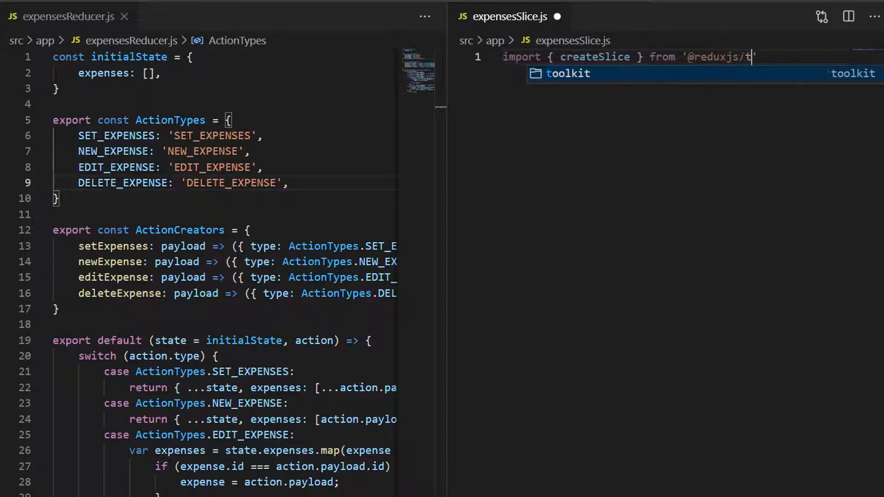
{"action": "key", "text": "Tab"}
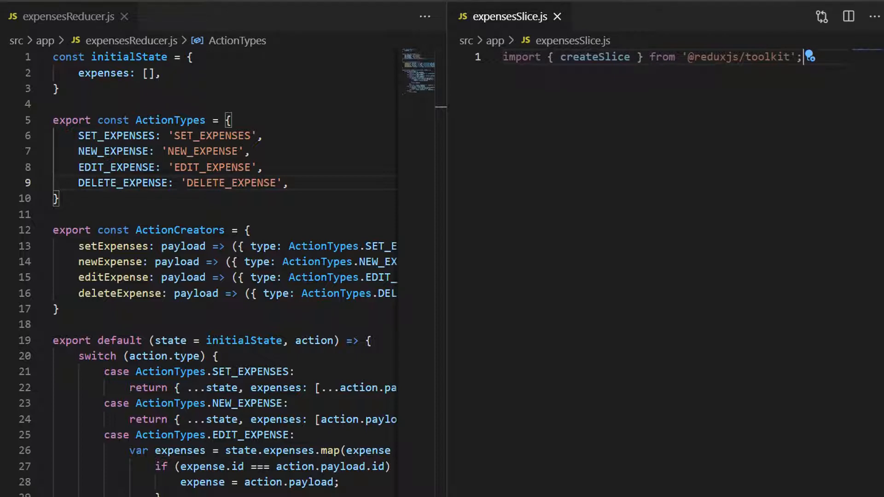
Declare export const expensesSlice = createSlice({ }) with the options braces on separate lines.
{"action": "type", "text": "expo"}
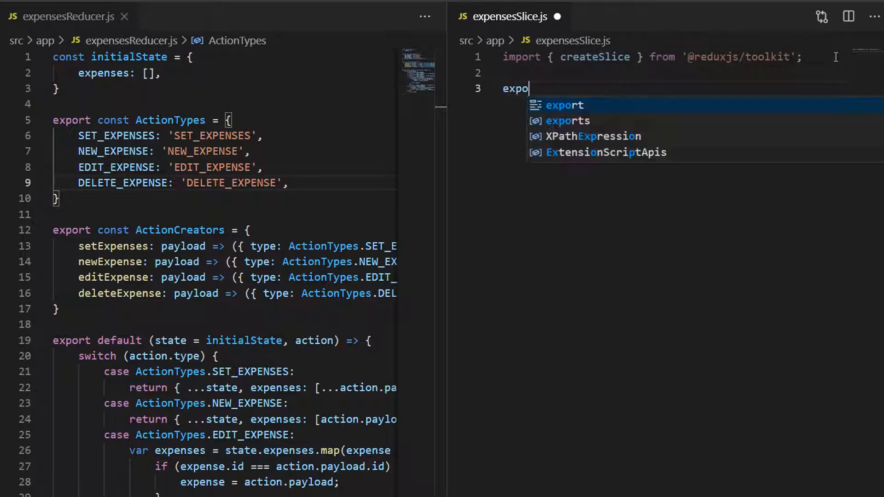
{"action": "key", "text": "Tab"}
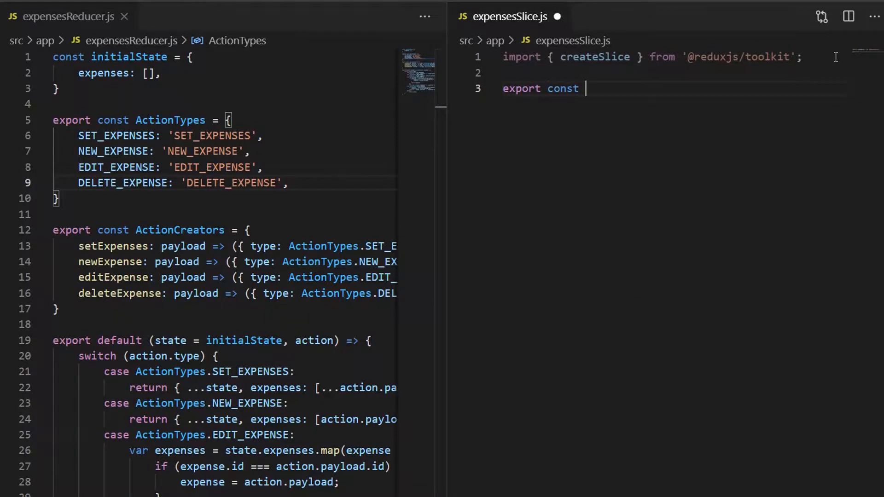
{"action": "type", "text": "expensesS"}
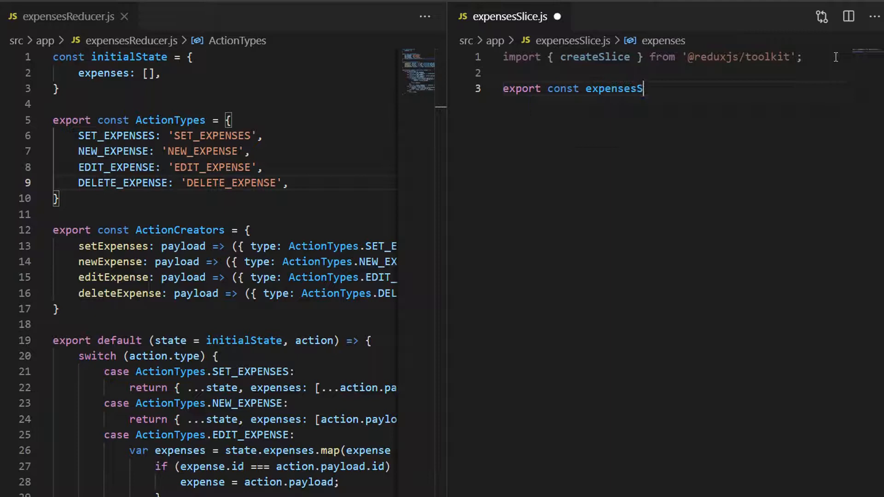
{"action": "type", "text": "lice ="}
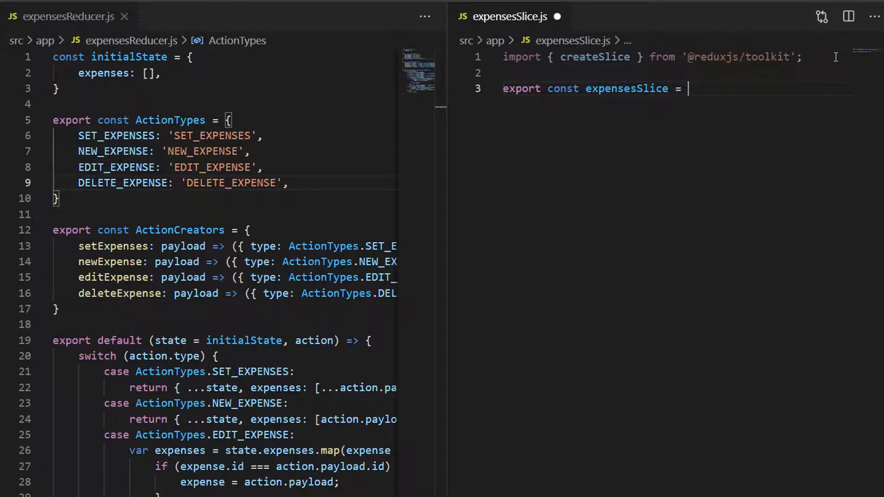
{"action": "type", "text": "createSlice({"}
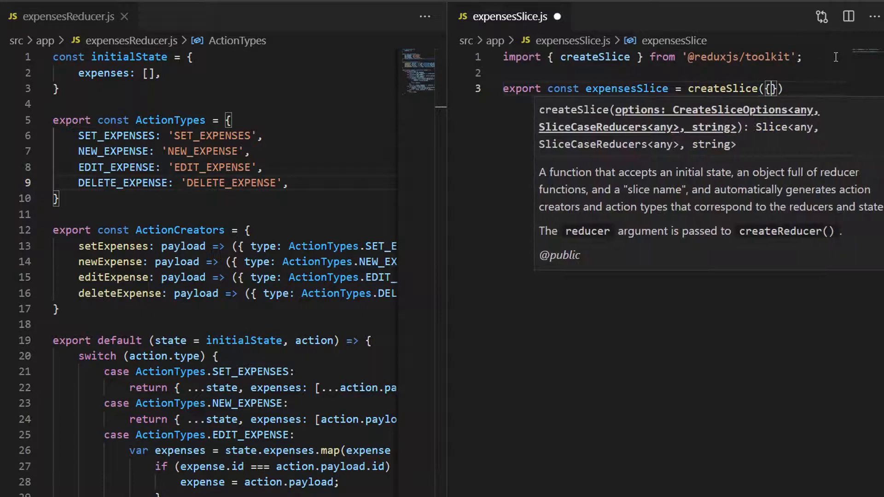
{"action": "key", "text": "Enter"}
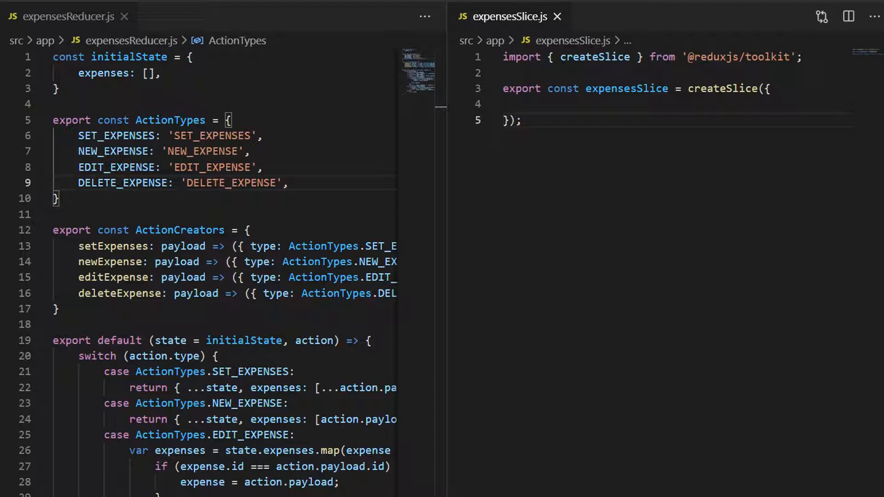
Give the slice name: 'expenses' and initialState: { expenses: [] }.
{"action": "left_click", "coordinate": [534, 107]}
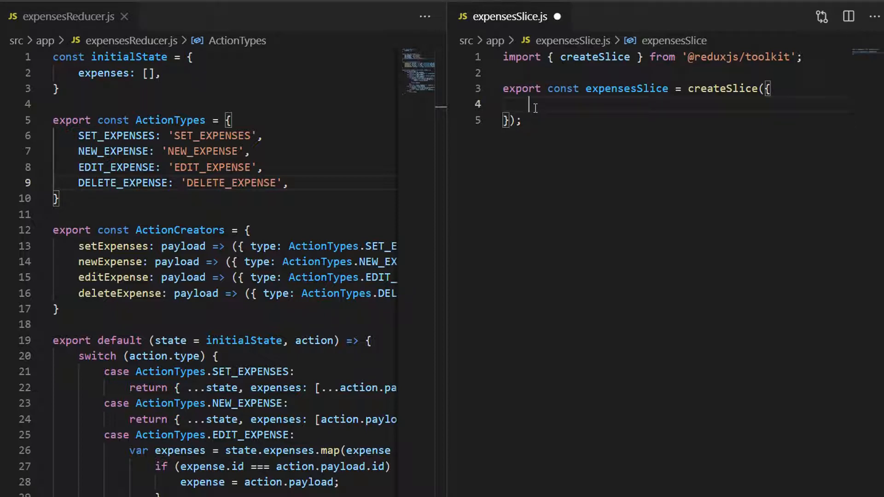
{"action": "type", "text": "name: 'ex'"}
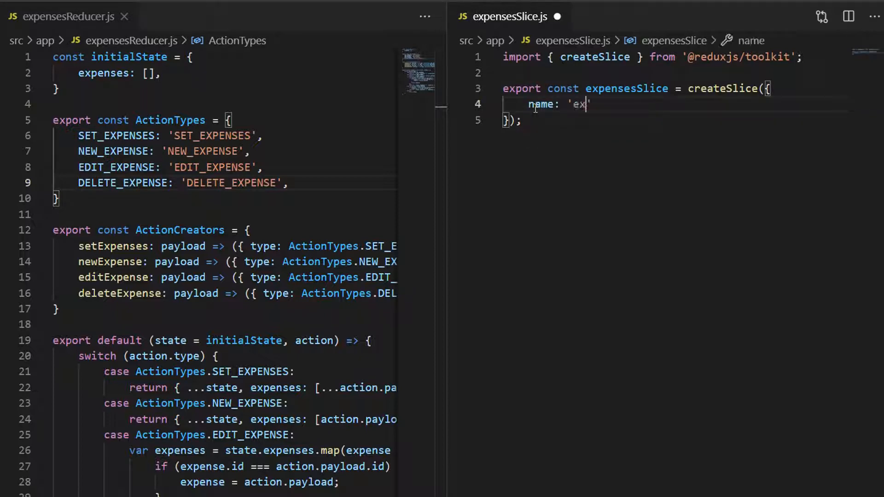
{"action": "type", "text": "penses"}
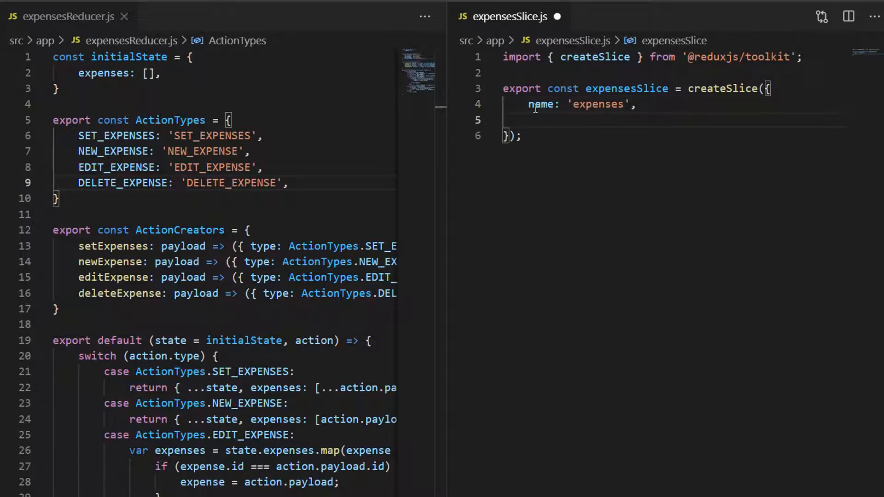
{"action": "type", "text": "initialState"}
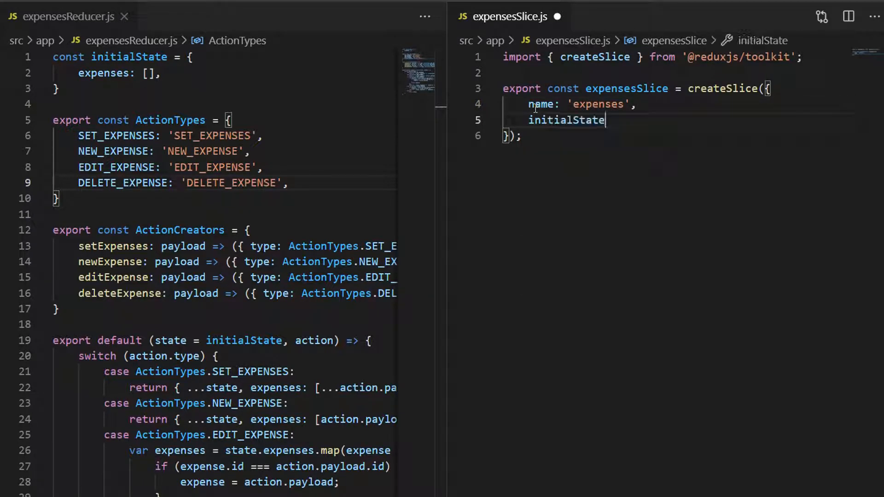
{"action": "type", "text": ": {"}
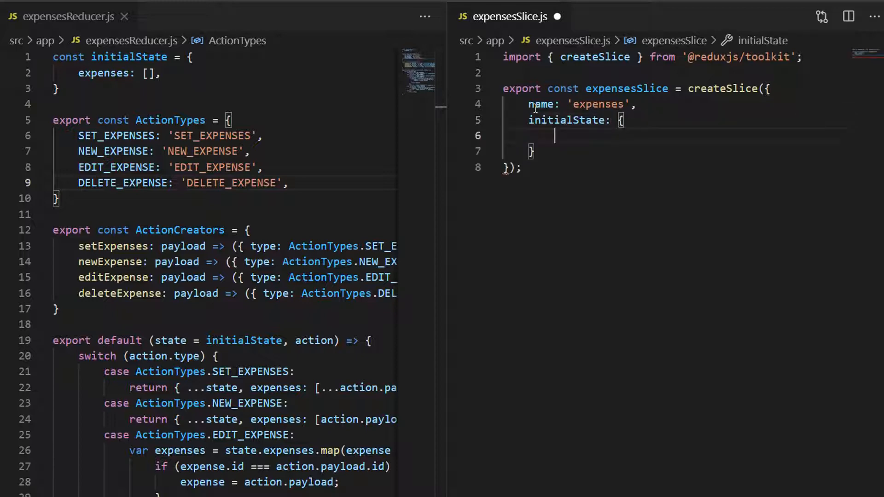
{"action": "type", "text": "expe"}
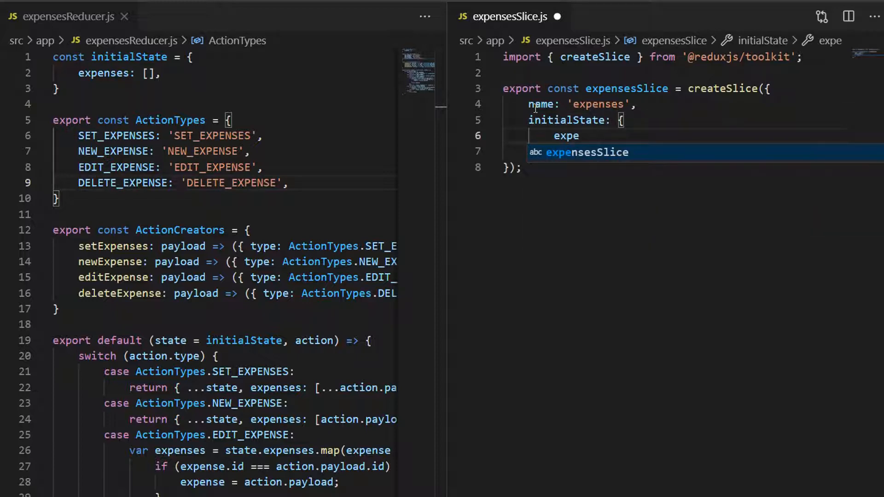
{"action": "type", "text": "nses:"}
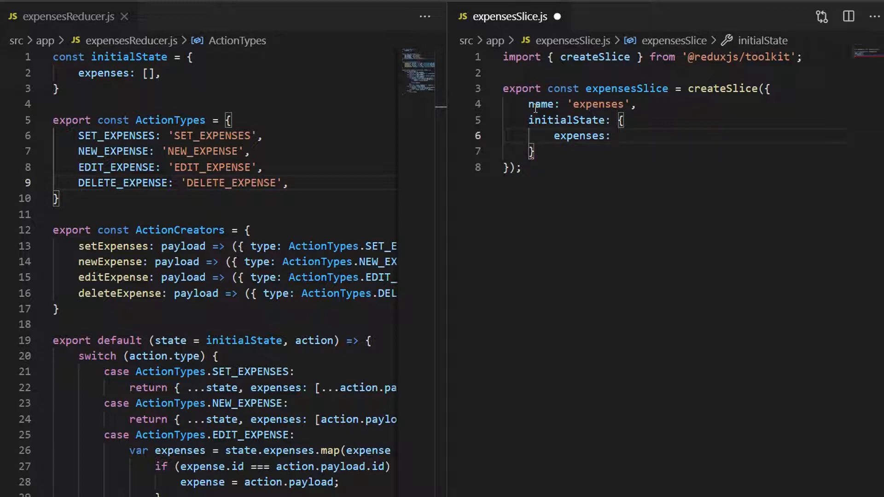
{"action": "type", "text": "[],"}
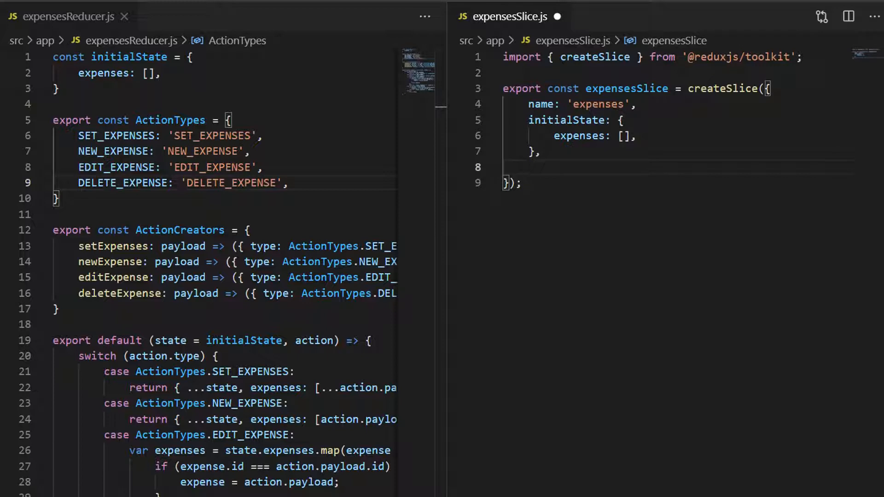
Add a reducers object with setExpenses returning the copied SET_EXPENSES state logic.
{"action": "type", "text": "red"}
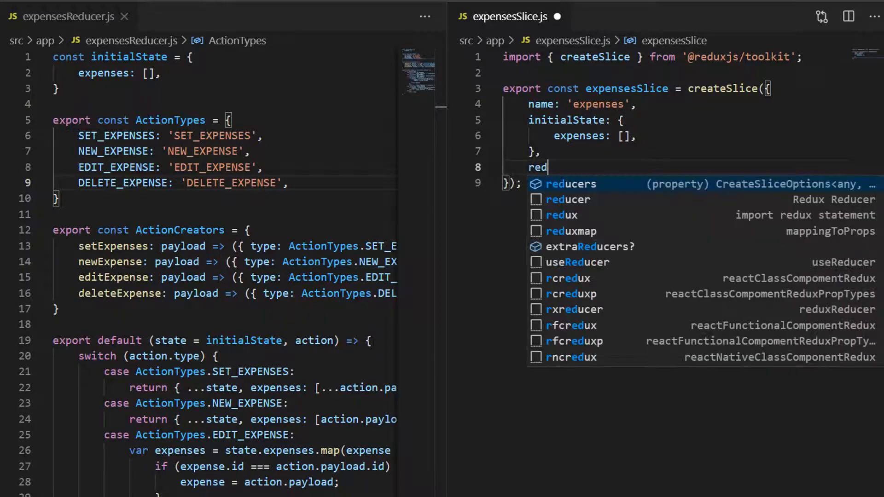
{"action": "key", "text": "Tab"}
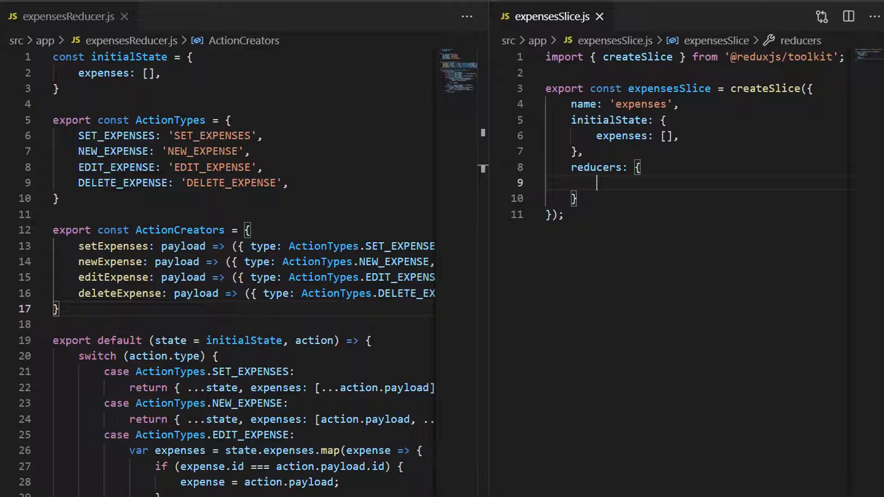
{"action": "mouse_move", "coordinate": [630, 186]}
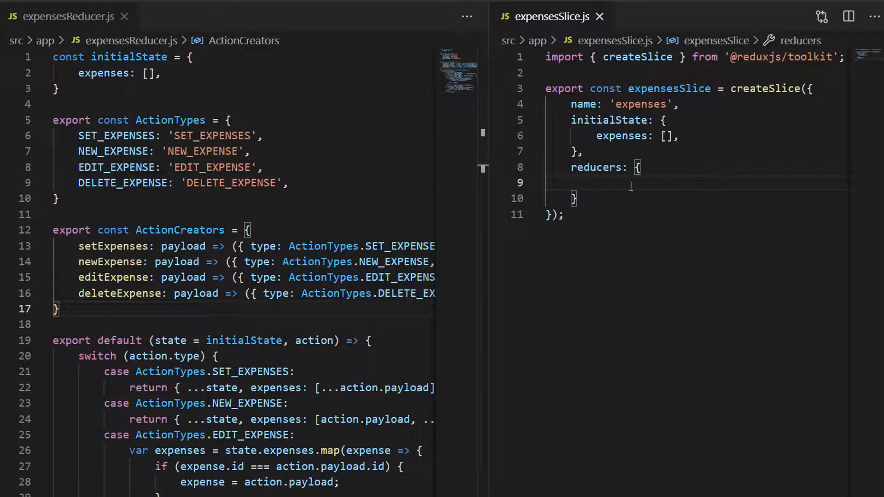
{"action": "type", "text": "setEx"}
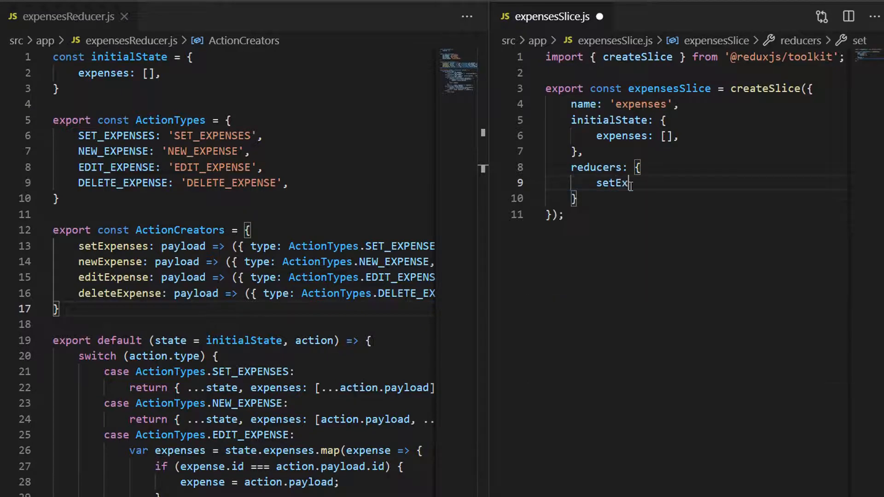
{"action": "type", "text": "penses: (state, action) => {"}
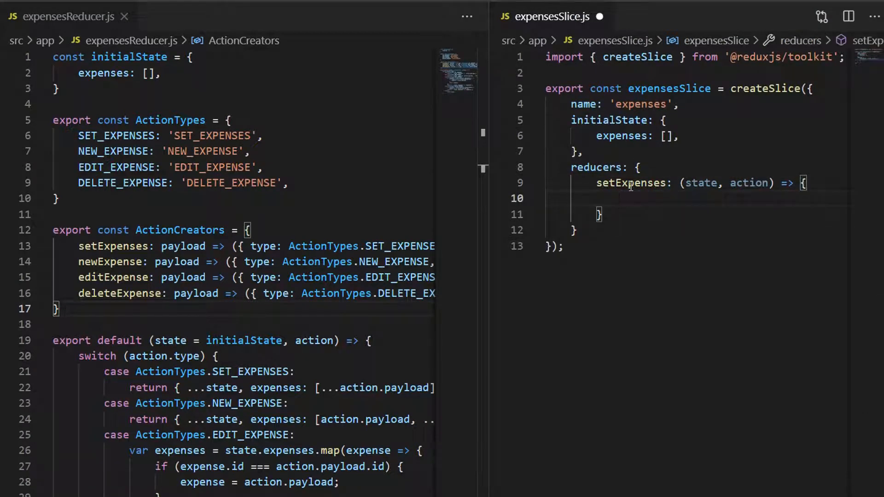
{"action": "type", "text": "return"}
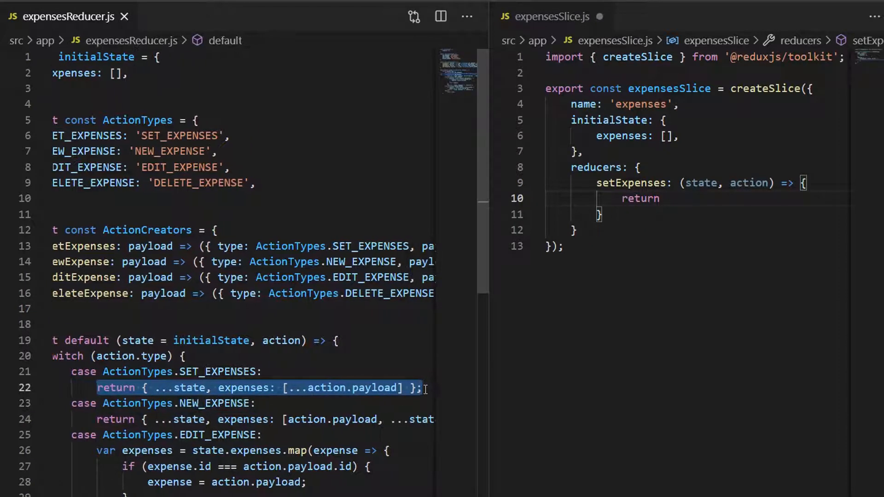
{"action": "double_click", "coordinate": [639, 198]}
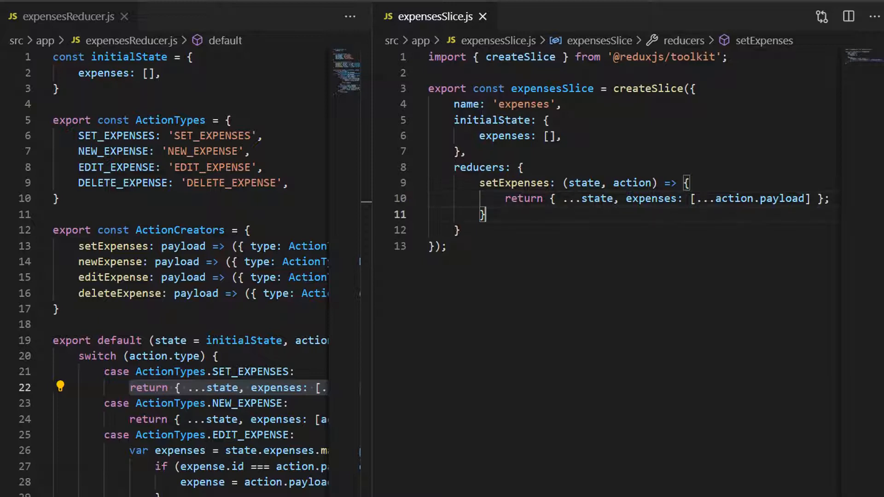
Add newExpense returning { ...state, expenses: [action.payload, ...state.expenses] }.
{"action": "type", "text": "new"}
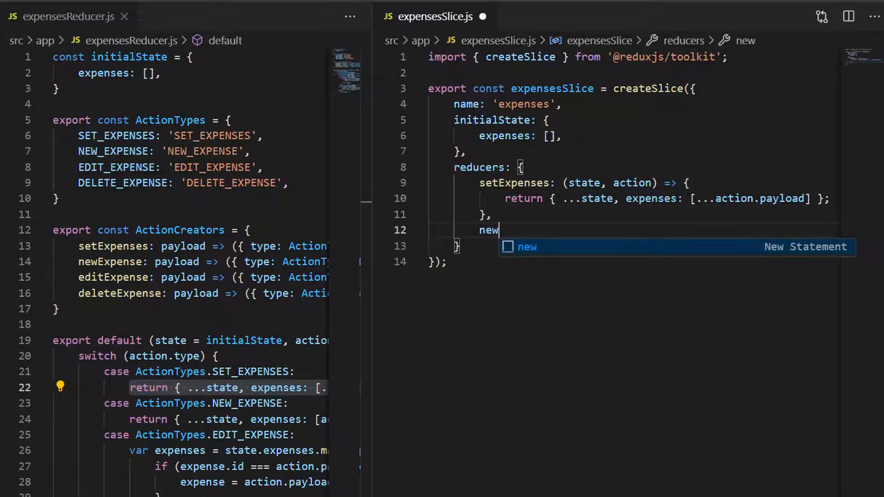
{"action": "type", "text": "Expense:"}
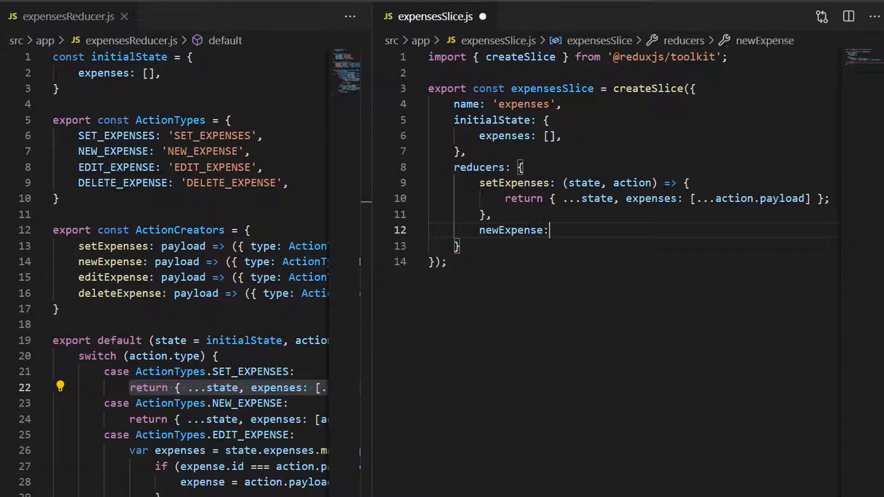
{"action": "type", "text": "(state,)"}
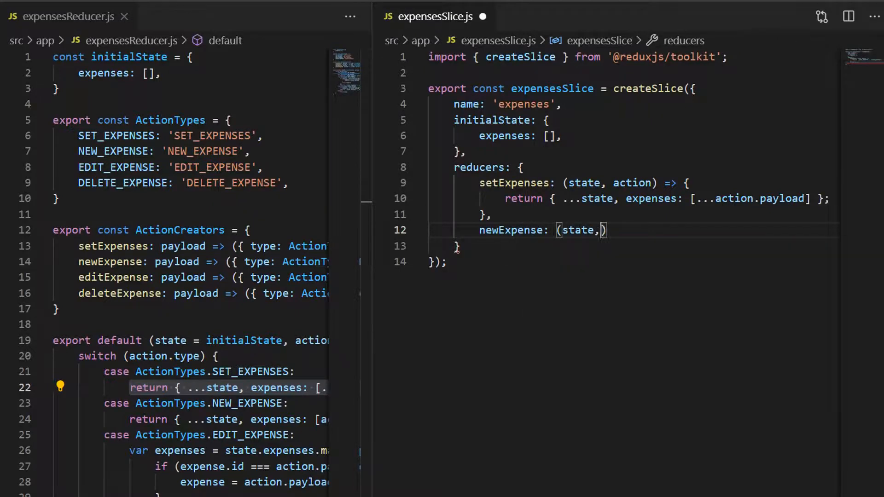
{"action": "type", "text": "action"}
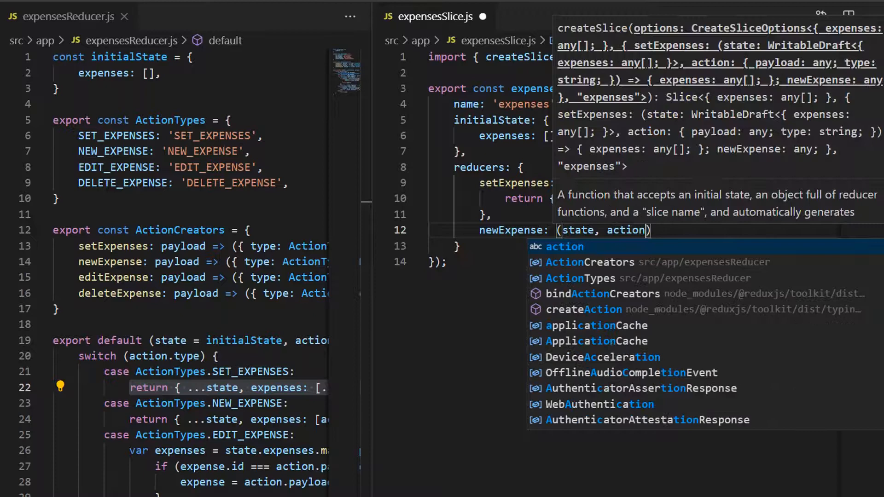
{"action": "type", "text": "=>"}
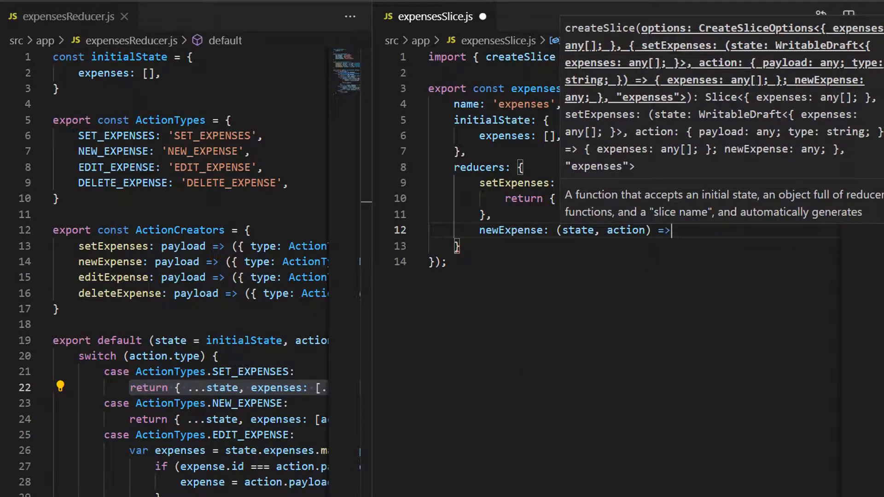
{"action": "type", "text": "{"}
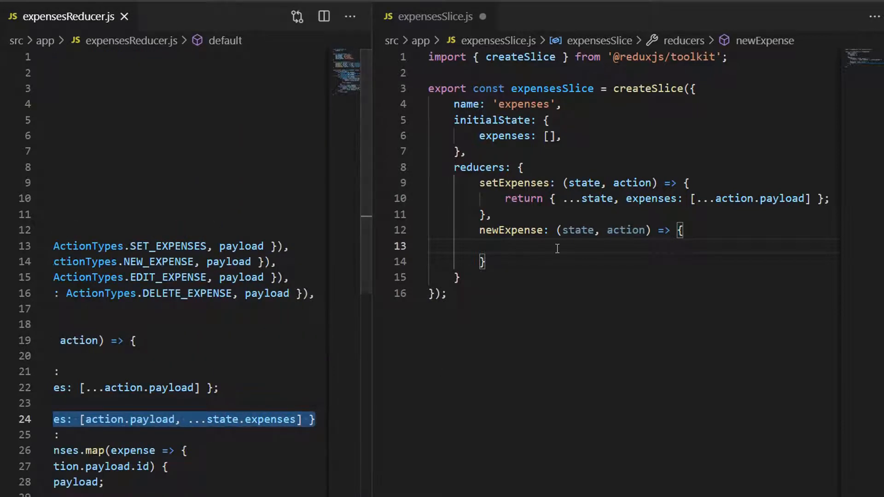
{"action": "type", "text": "return { ...state, expenses: [action.payload, ...state.expenses] };"}
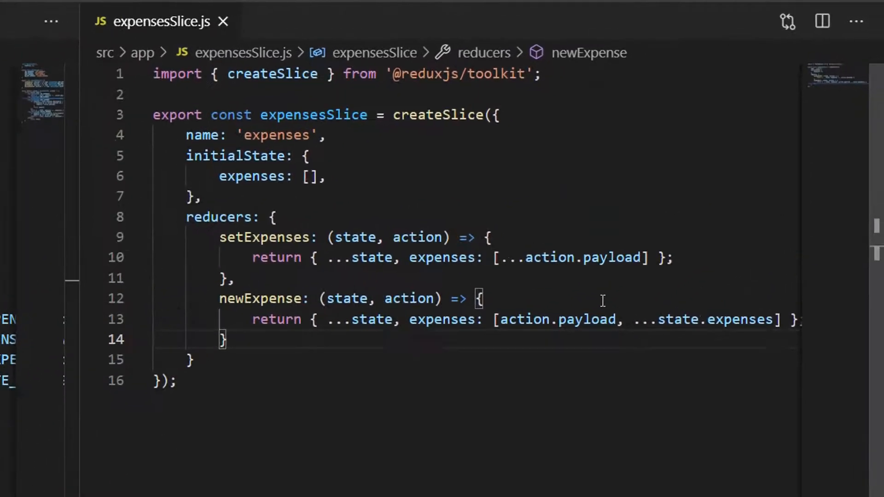
Add editExpense mapping state.expenses to replace the expense whose id matches the payload.
{"action": "type", "text": "editE"}
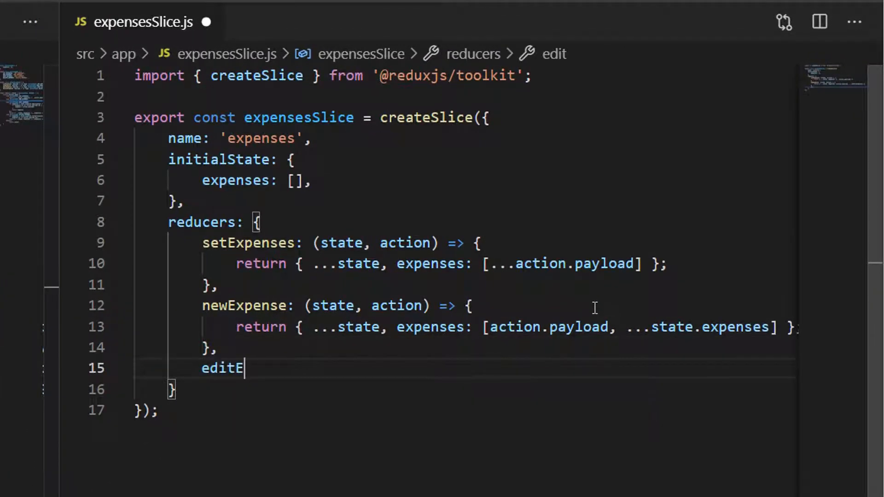
{"action": "type", "text": "xpense: (state, action"}
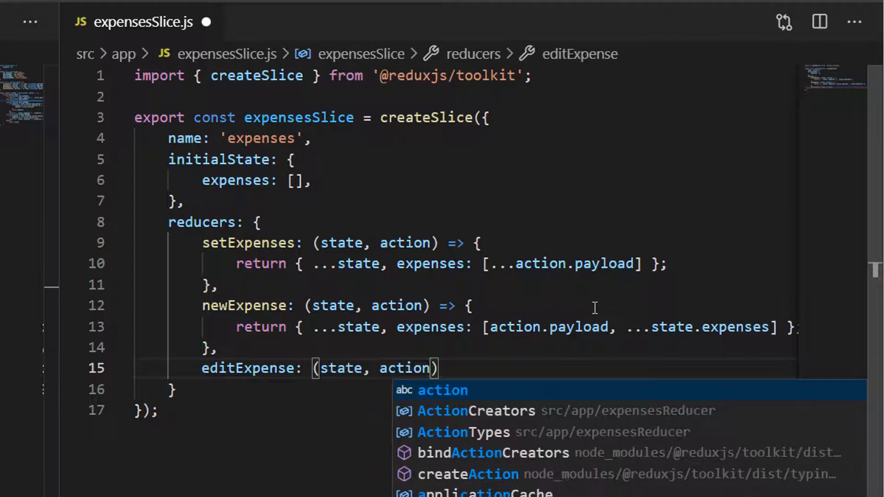
{"action": "type", "text": "=>"}
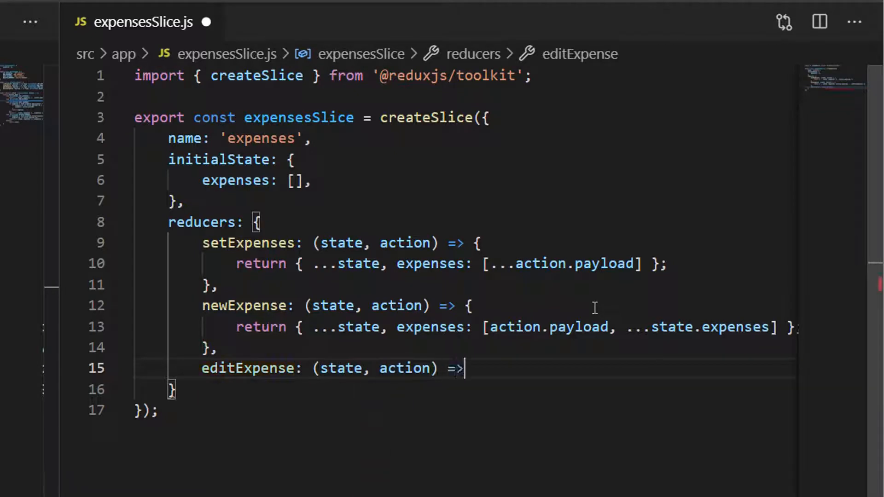
{"action": "type", "text": "{"}
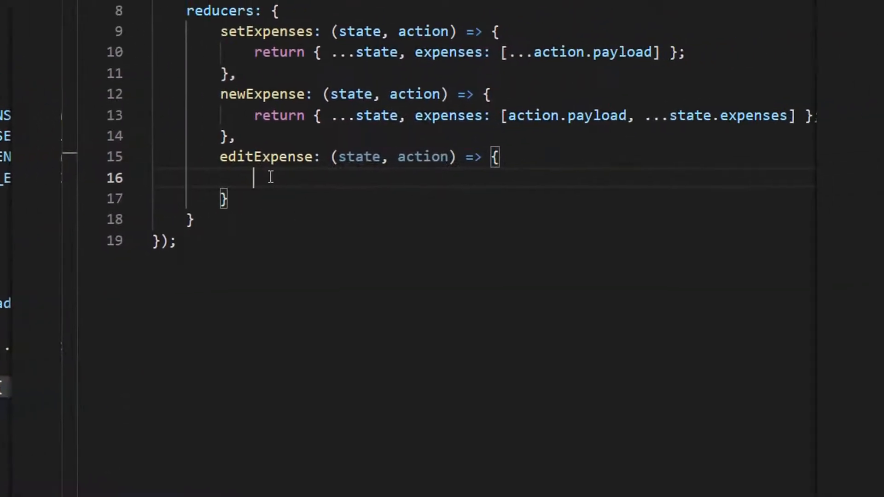
{"action": "type", "text": "const expenses = state.expenses.map(expense => {"}
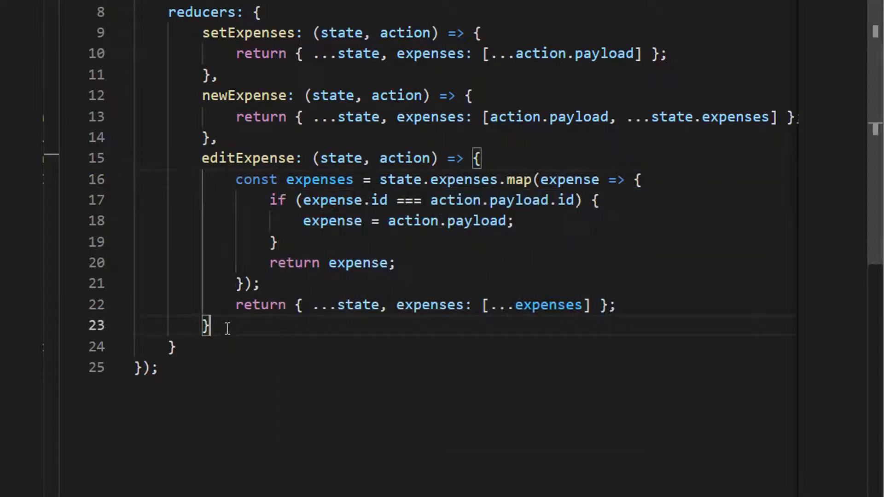
{"action": "type", "text": ","}
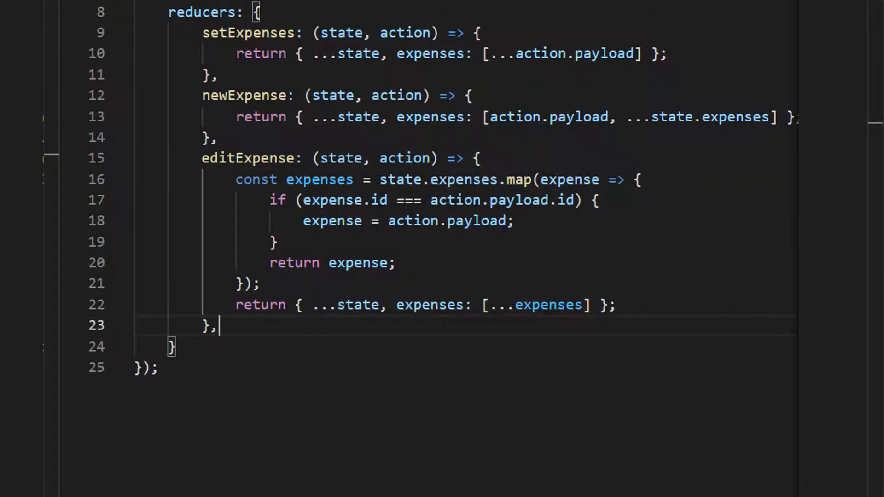
Add deleteExpense filtering out the expense whose id equals action.payload.id.
{"action": "type", "text": "deleteE"}
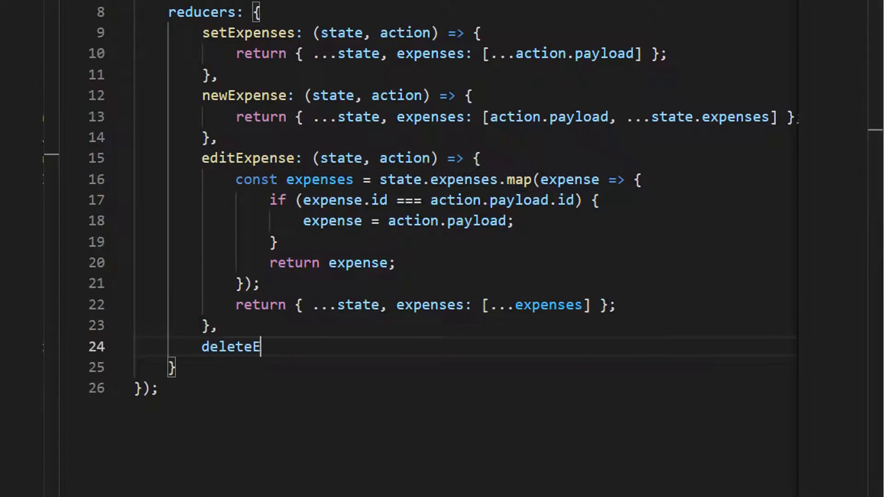
{"action": "type", "text": "xpense:"}
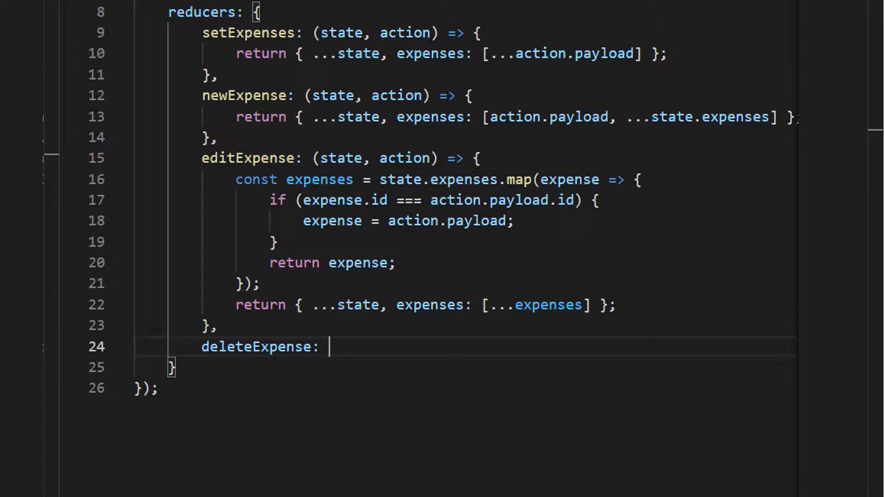
{"action": "type", "text": "(state, ac"}
{"action": "type", "text": "const expenses = state.expenses.filter(expense =>"}
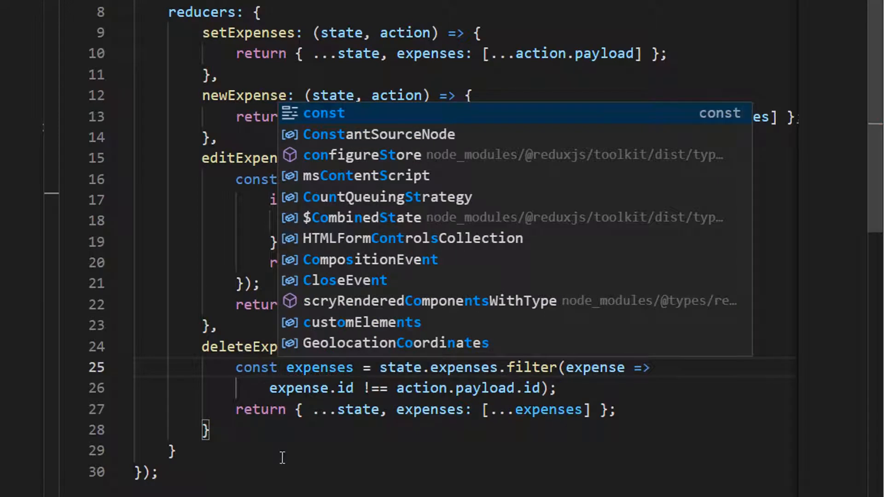
{"action": "mouse_move", "coordinate": [234, 449]}
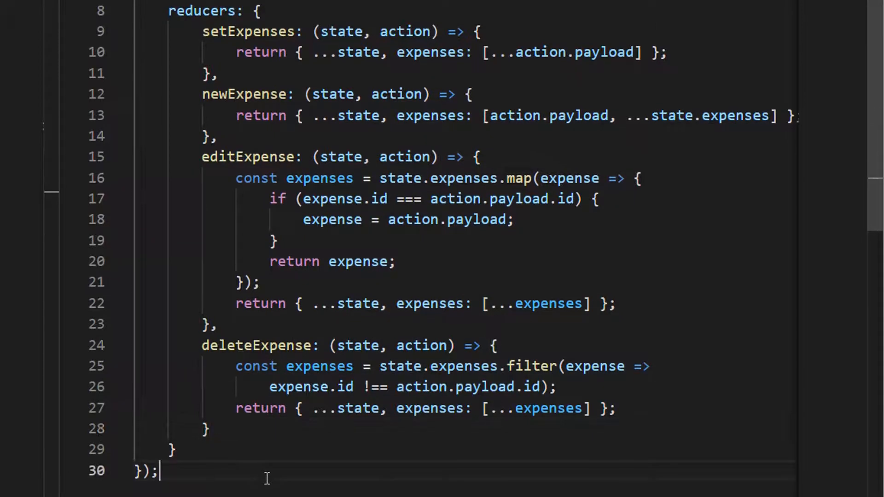
Export setExpenses, newExpense, editExpense, deleteExpense from expensesSlice.actions and expensesSlice.reducer as default.
{"action": "type", "text": "export const { setExpenses,"}
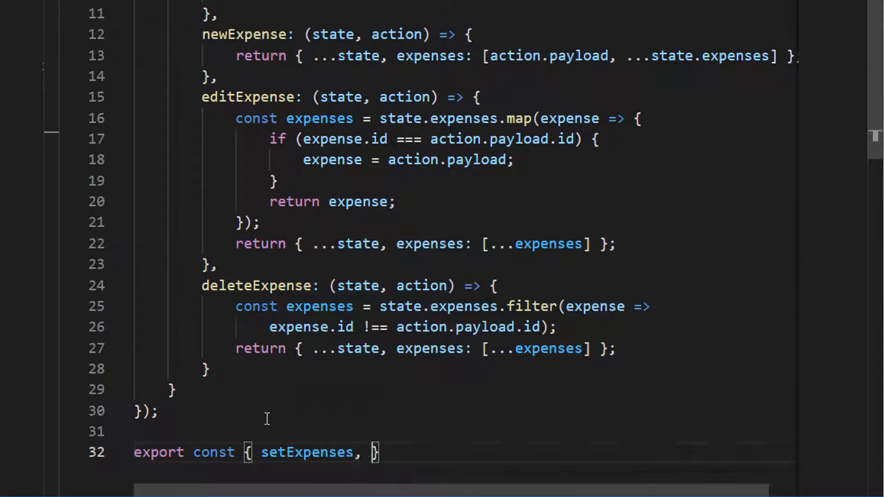
{"action": "type", "text": "newExpense, editExpense, de"}
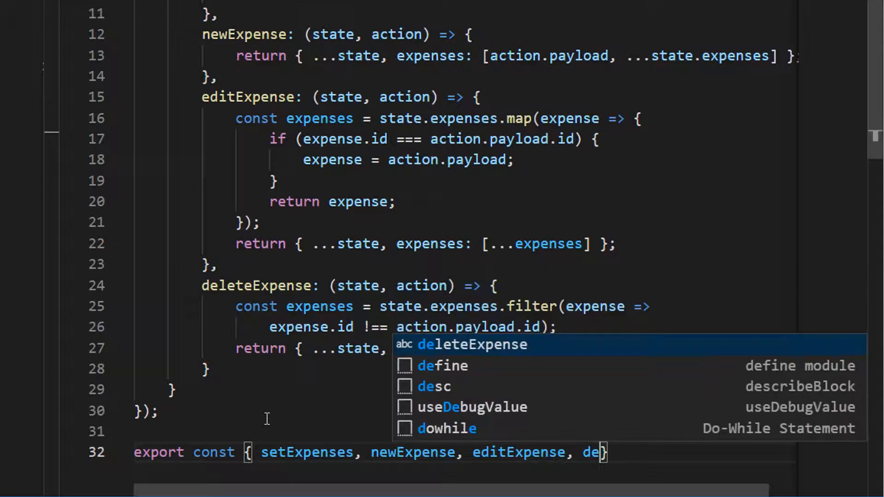
{"action": "key", "text": "Tab"}
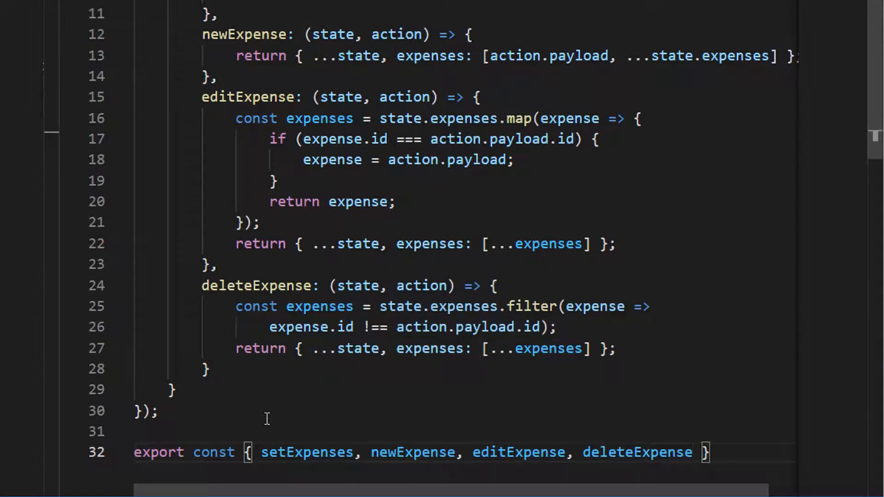
{"action": "type", "text": "= e"}
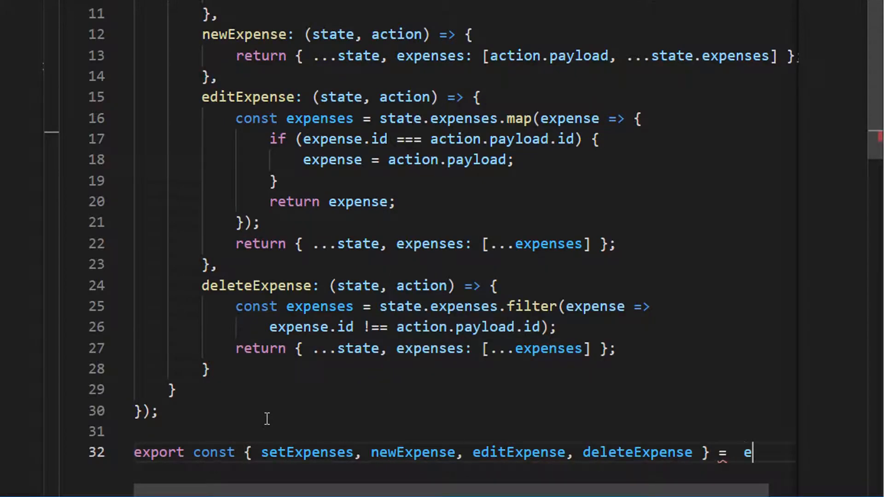
{"action": "key", "text": "Backspace"}
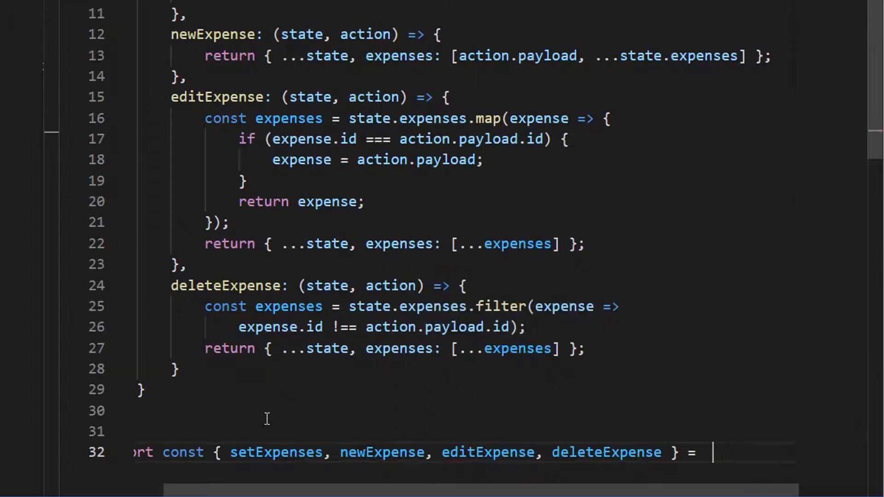
{"action": "type", "text": "expenses"}
{"action": "type", "text": "export default"}
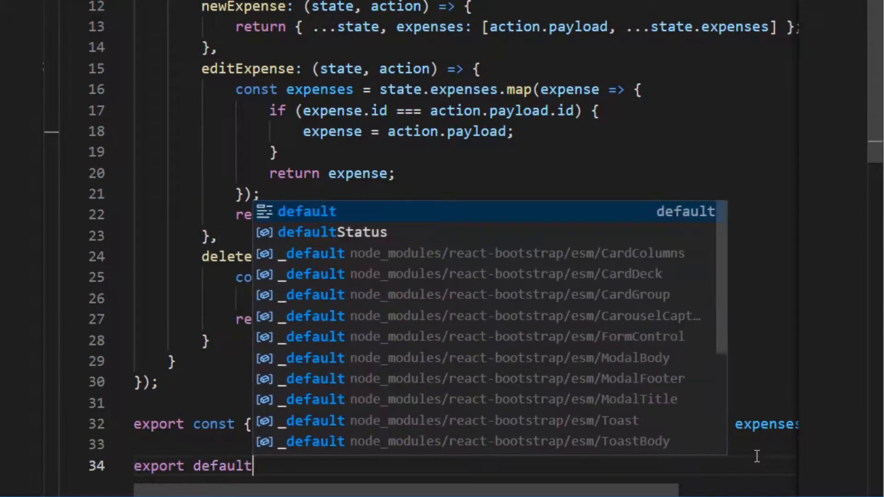
{"action": "type", "text": "expensesSlice"}
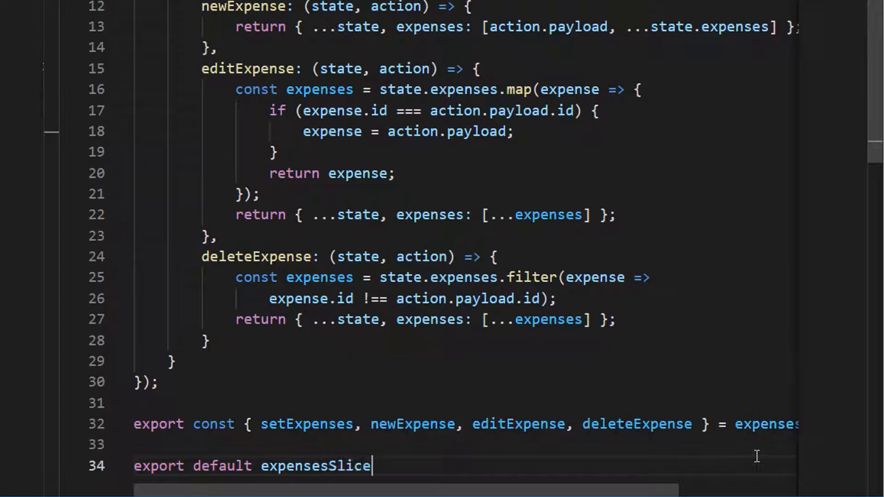
{"action": "type", "text": ".reducer;"}
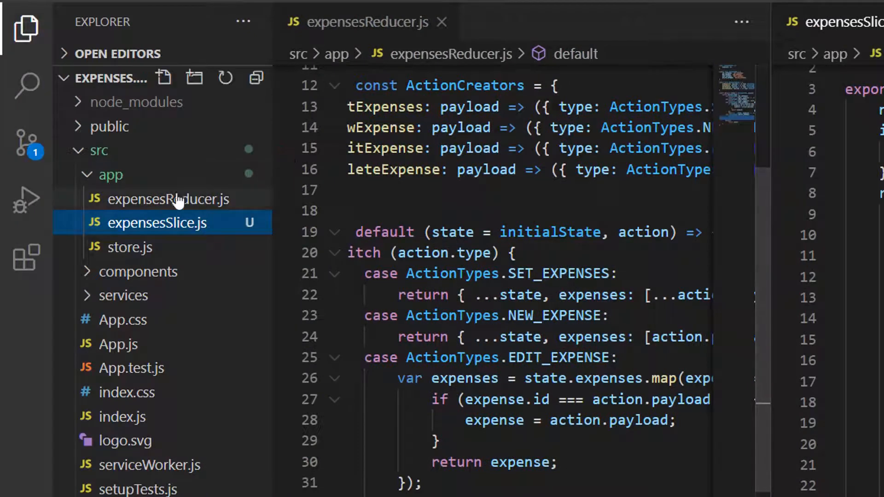
{"action": "mouse_move", "coordinate": [130, 247]}
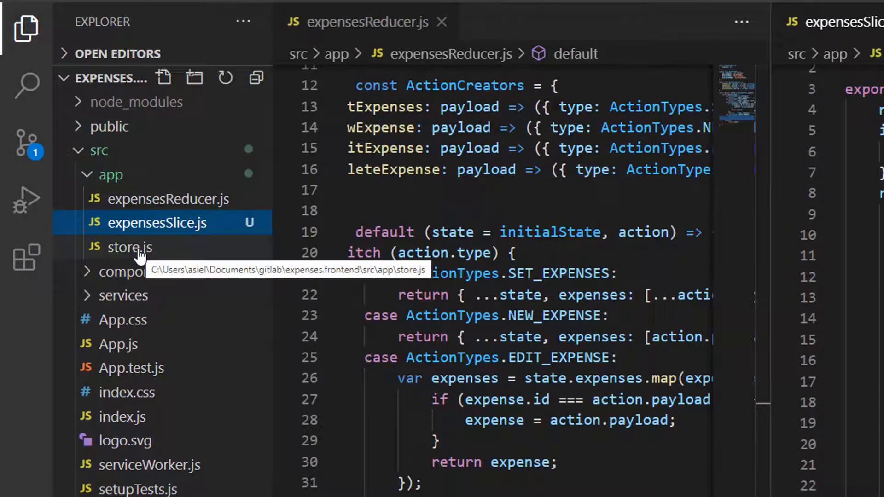
In store.js import expensesSlice from './expensesSlice' and register reducer expensesSlice: expensesSlice.
{"action": "left_click", "coordinate": [130, 246]}
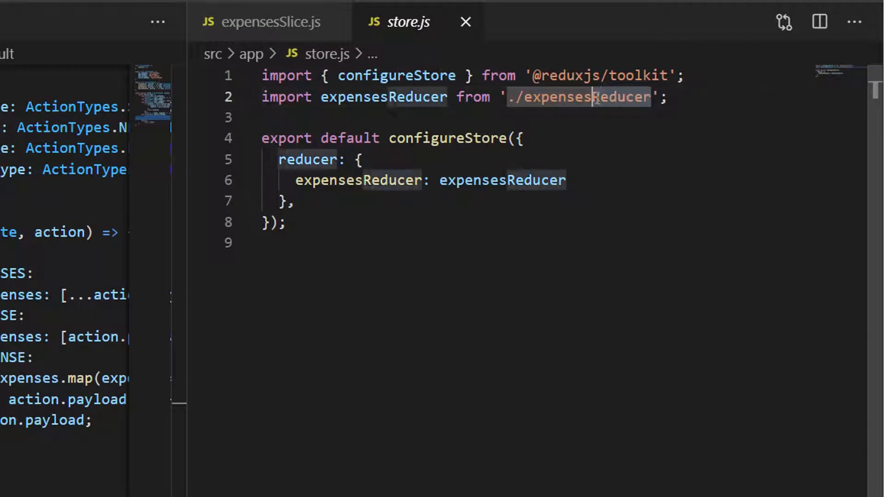
{"action": "type", "text": "Slice"}
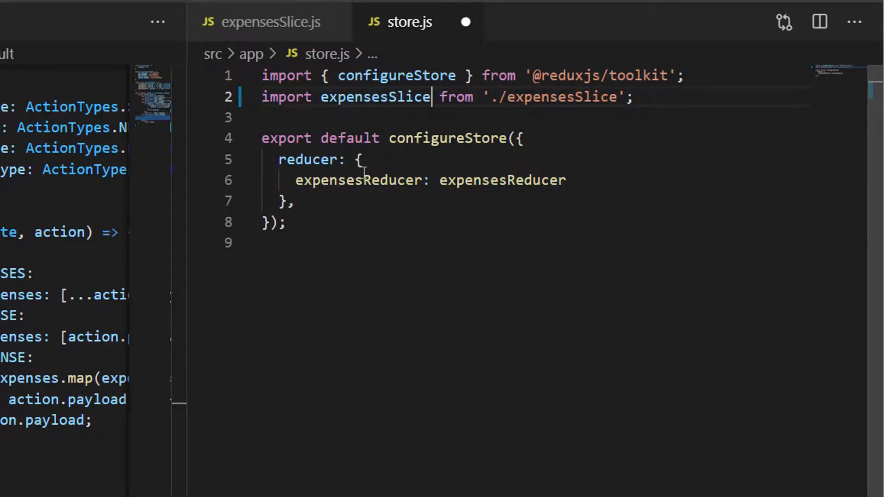
{"action": "type", "text": "expensesSlice: expensesSlice"}
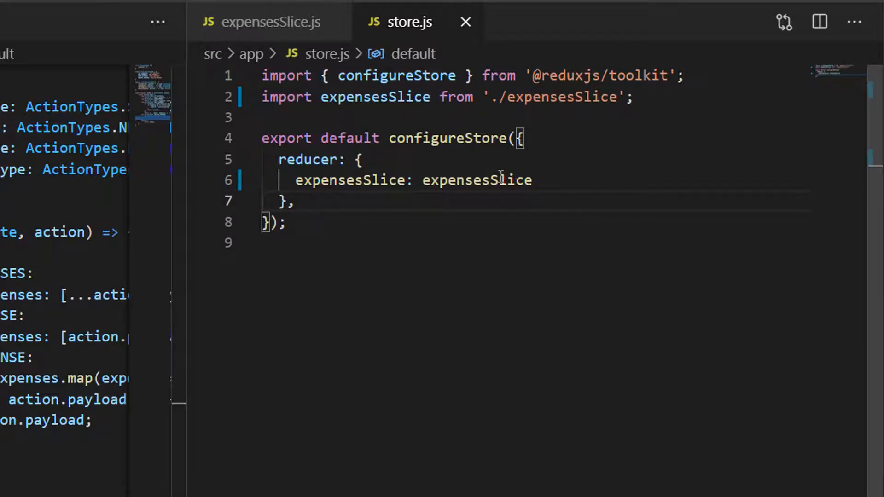
{"action": "double_click", "coordinate": [476, 179]}
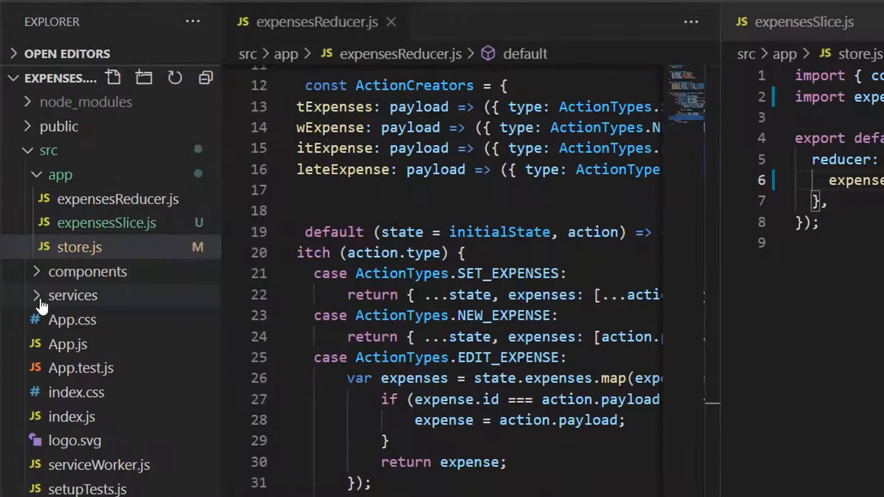
In services/expenses.js import setExpenses, newExpense, editExpense, deleteExpense from '../app/expensesSlice'.
{"action": "left_click", "coordinate": [72, 296]}
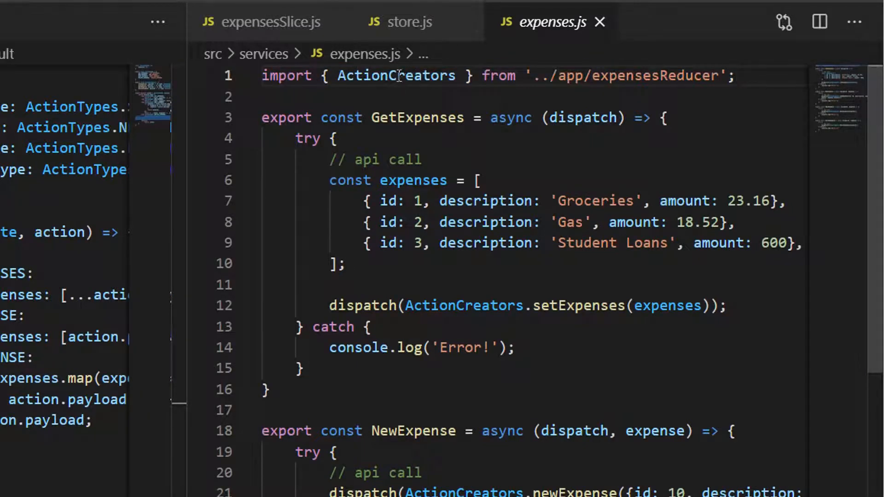
{"action": "type", "text": "setExpenses,"}
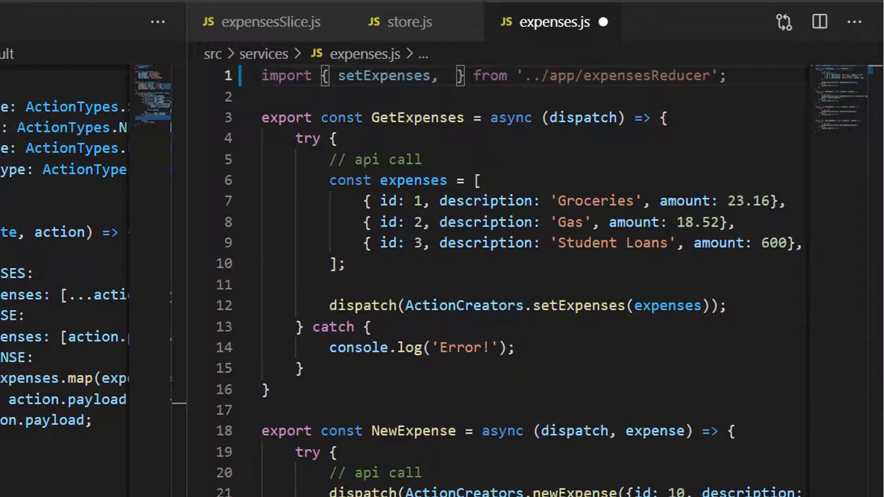
{"action": "type", "text": "newExpense,"}
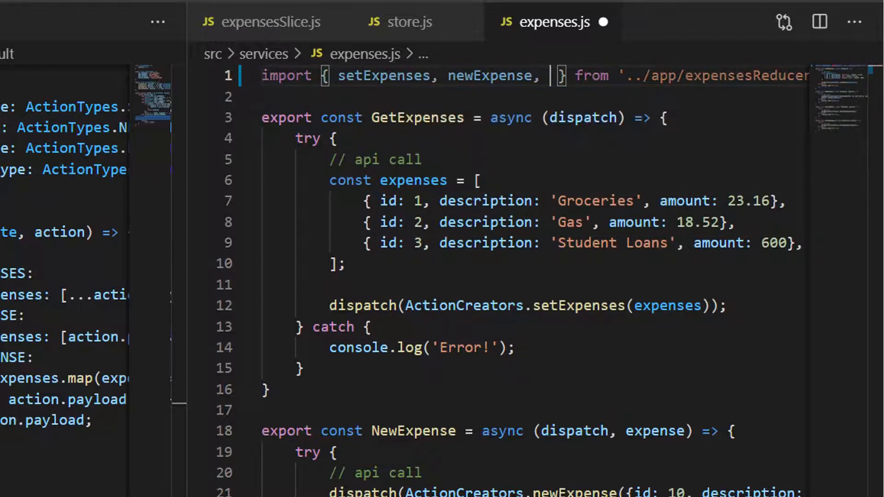
{"action": "type", "text": "Edit"}
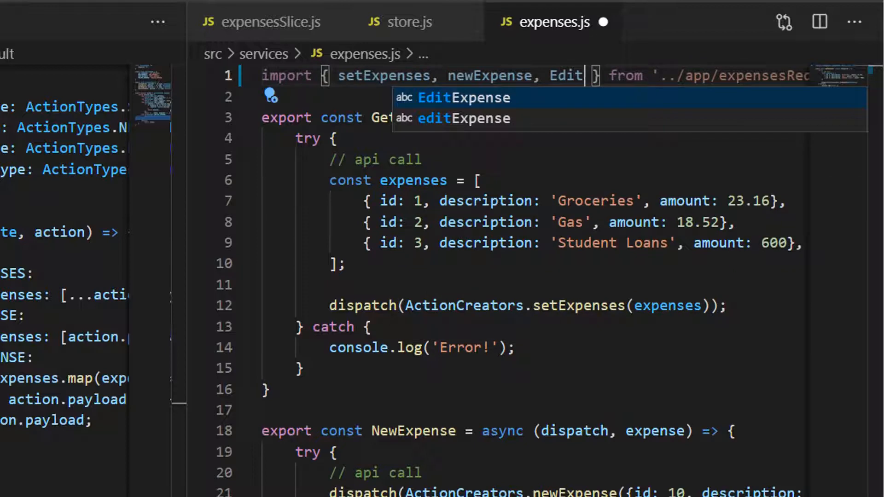
{"action": "key", "text": "Tab"}
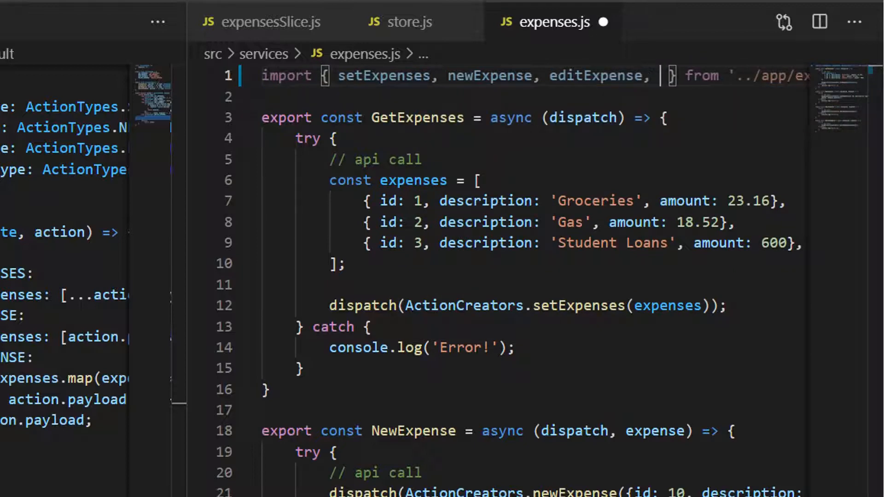
{"action": "type", "text": "deleteExpense"}
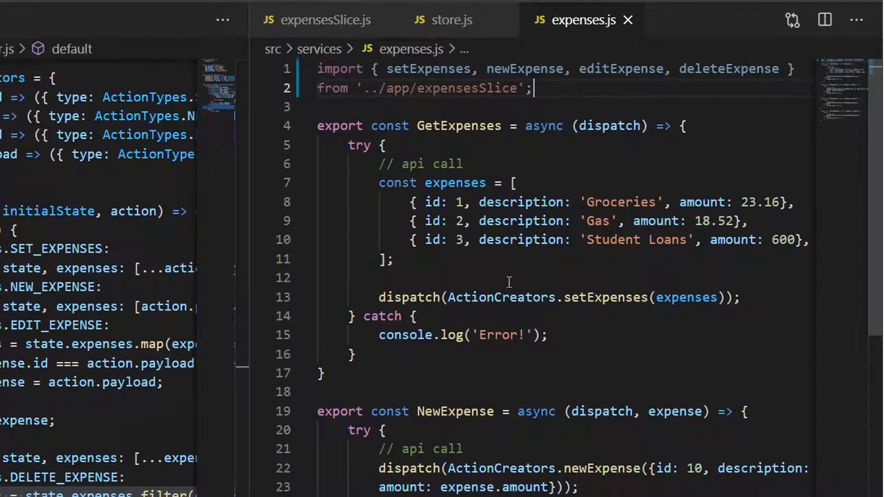
Remove the ActionCreators prefixes so GetExpenses and NewExpense dispatch the slice actions directly.
{"action": "double_click", "coordinate": [501, 297]}
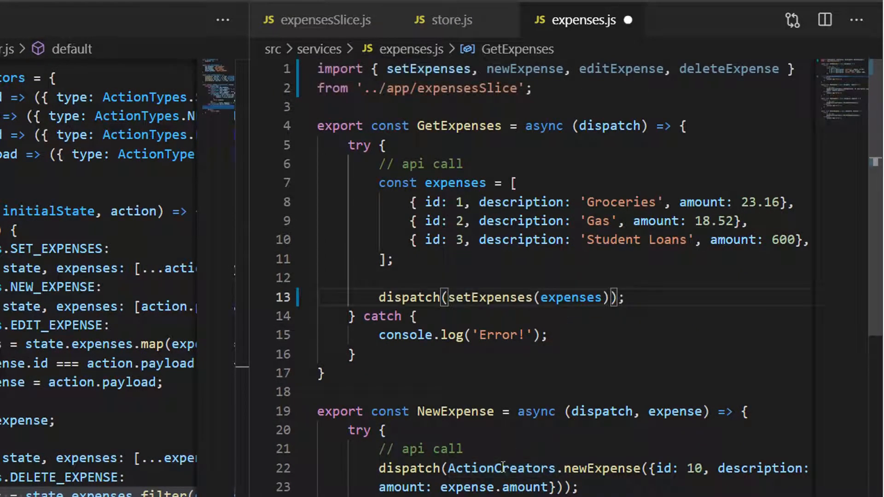
{"action": "scroll", "scroll_direction": "down", "scroll_amount": 3}
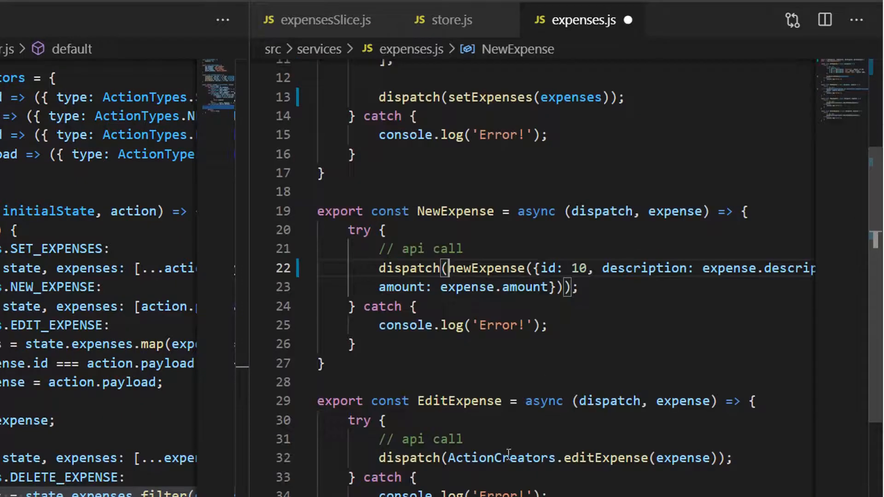
{"action": "scroll", "scroll_direction": "down", "scroll_amount": 3}
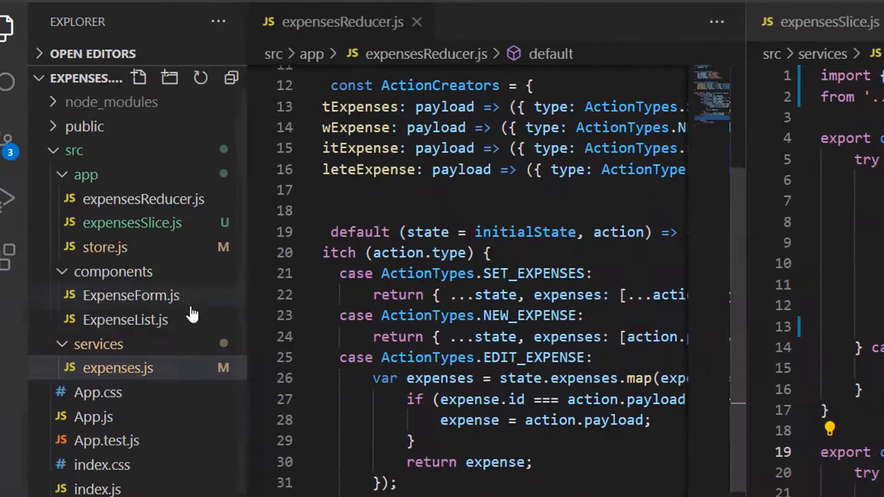
In ExpenseList.js, select expensesReducer in the useSelector line to replace it with the slice.
{"action": "left_click", "coordinate": [126, 320]}
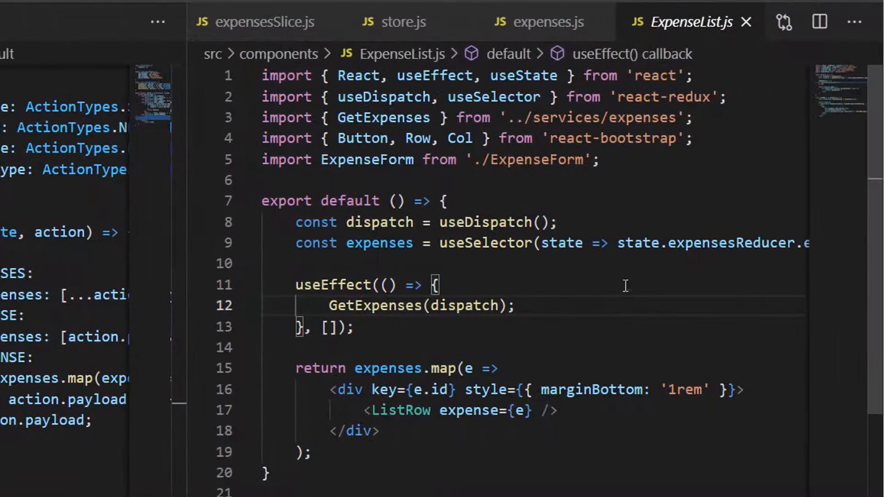
{"action": "double_click", "coordinate": [762, 243]}
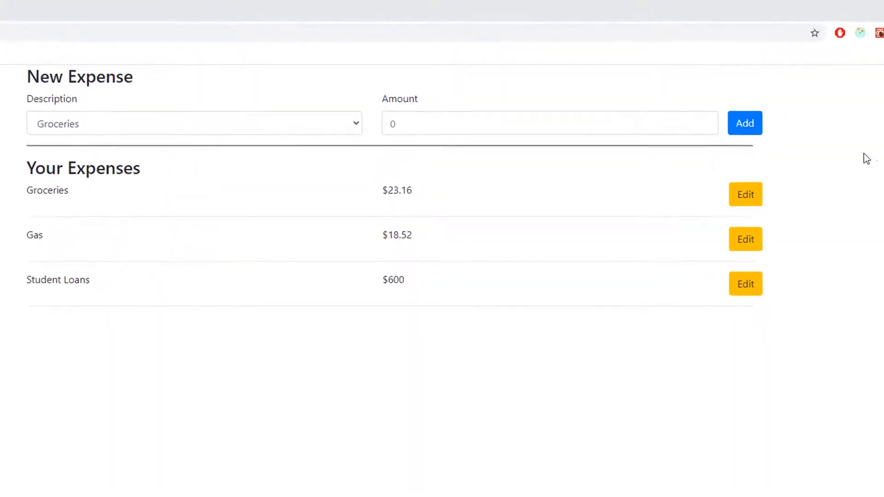
Edit the Groceries expense to $9.66 and save it.
{"action": "left_click", "coordinate": [745, 194]}
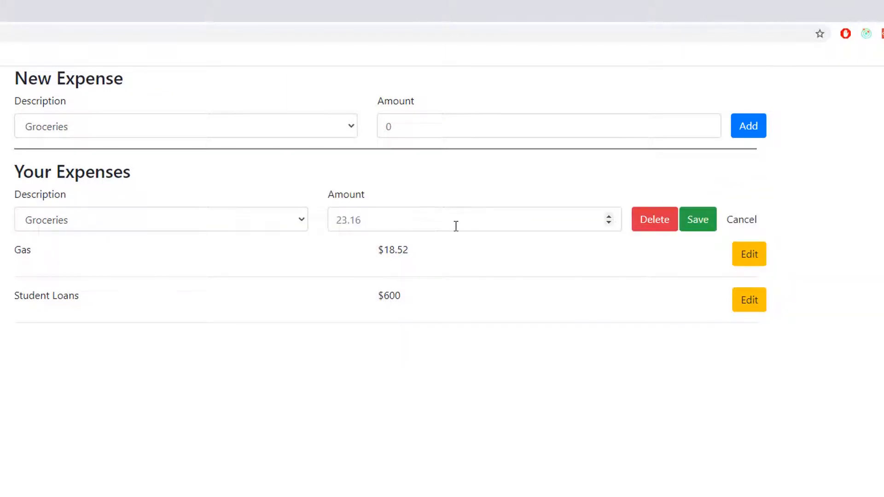
{"action": "type", "text": "9.66"}
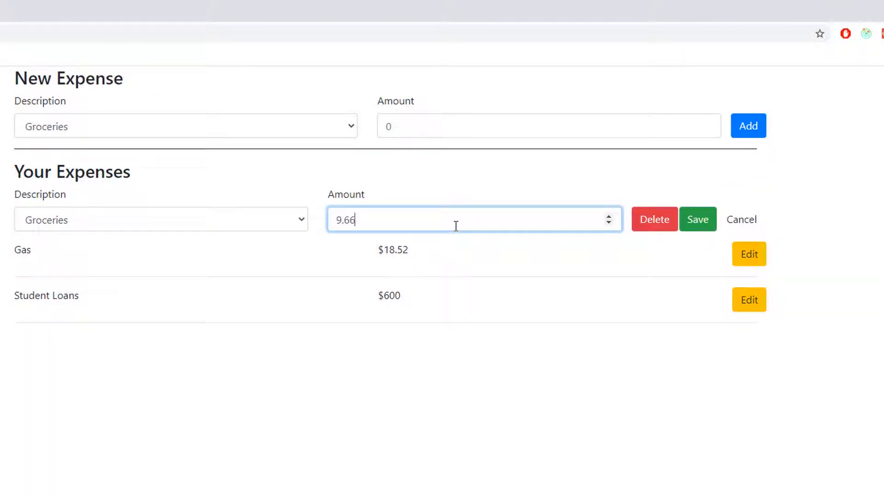
{"action": "left_click", "coordinate": [697, 219]}
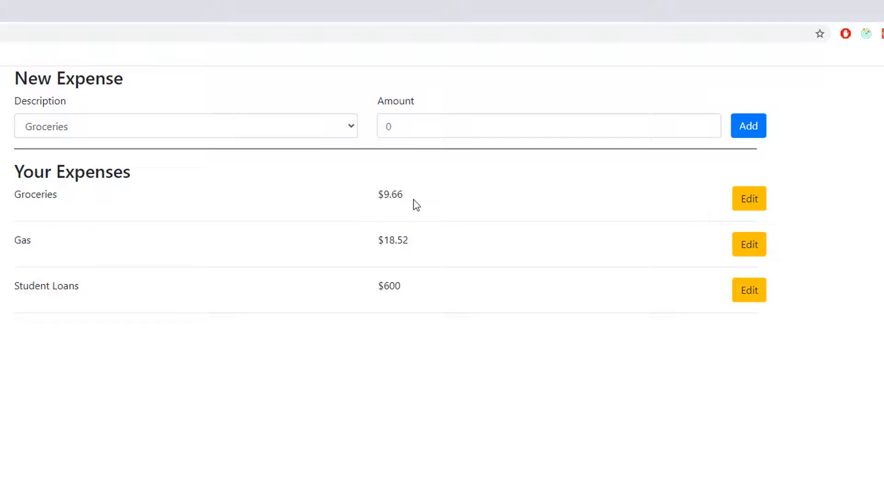
Add a new Credit Card expense of $1 to the list.
{"action": "left_click", "coordinate": [185, 127]}
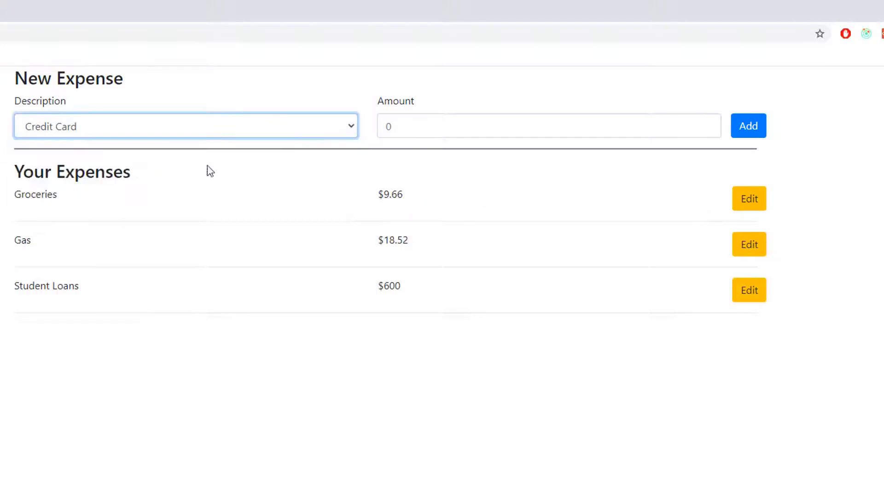
{"action": "type", "text": "1"}
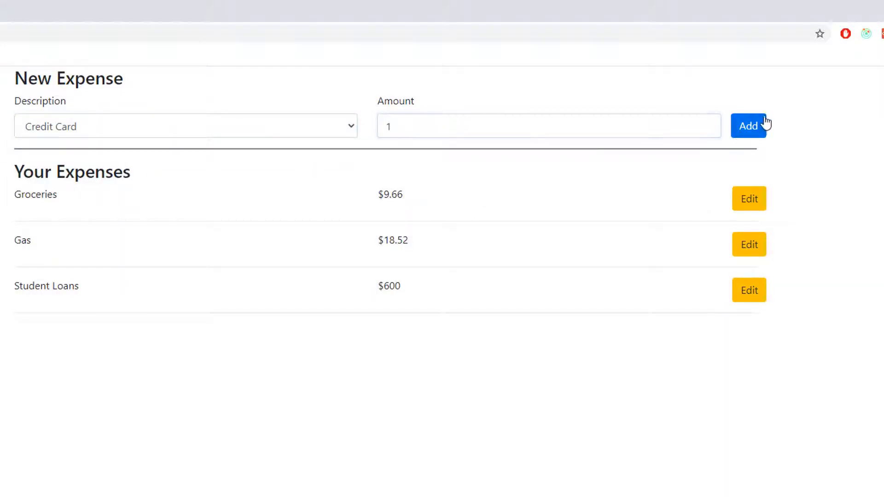
{"action": "left_click", "coordinate": [748, 126]}
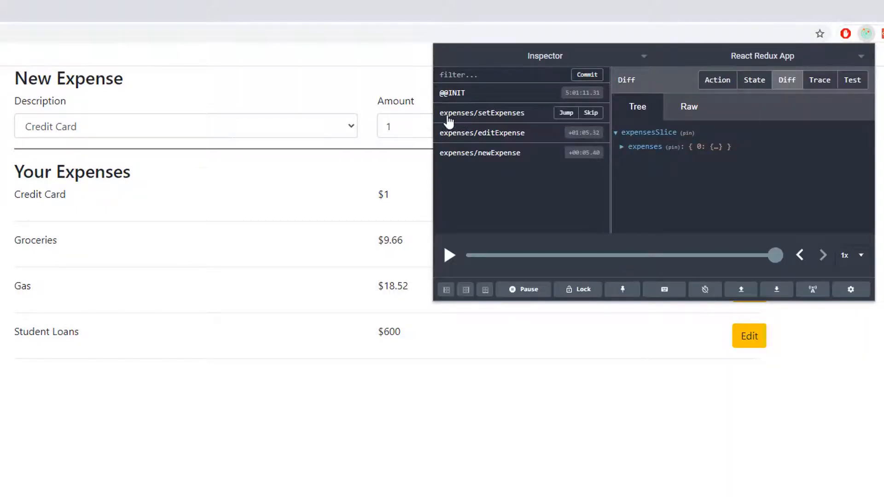
{"action": "mouse_move", "coordinate": [482, 124]}
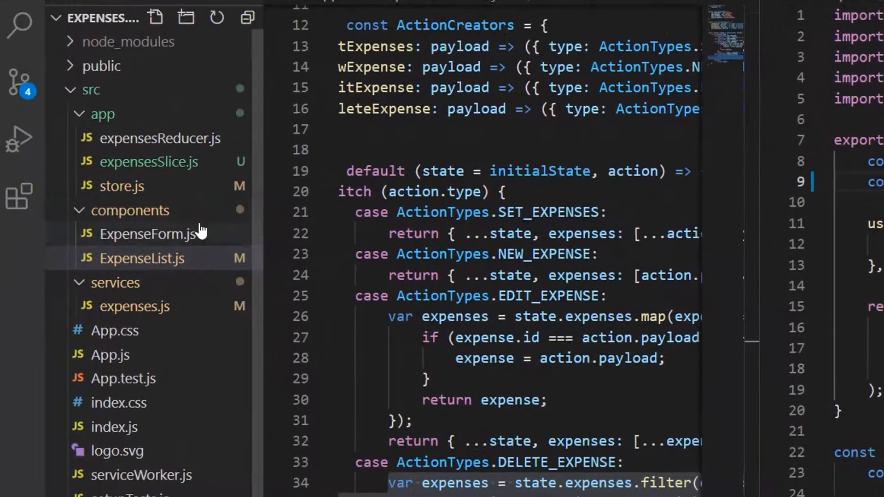
{"action": "mouse_move", "coordinate": [169, 138]}
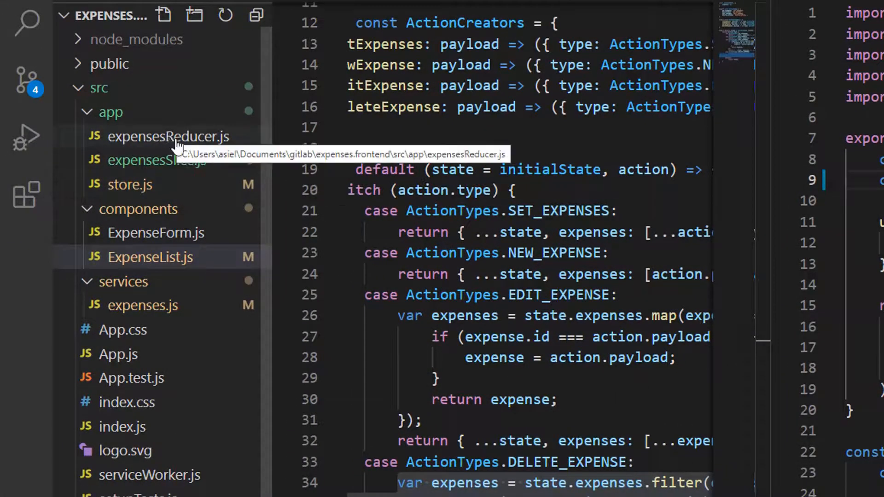
Show the context menu for the old expensesReducer.js in the Explorer.
{"action": "right_click", "coordinate": [149, 257]}
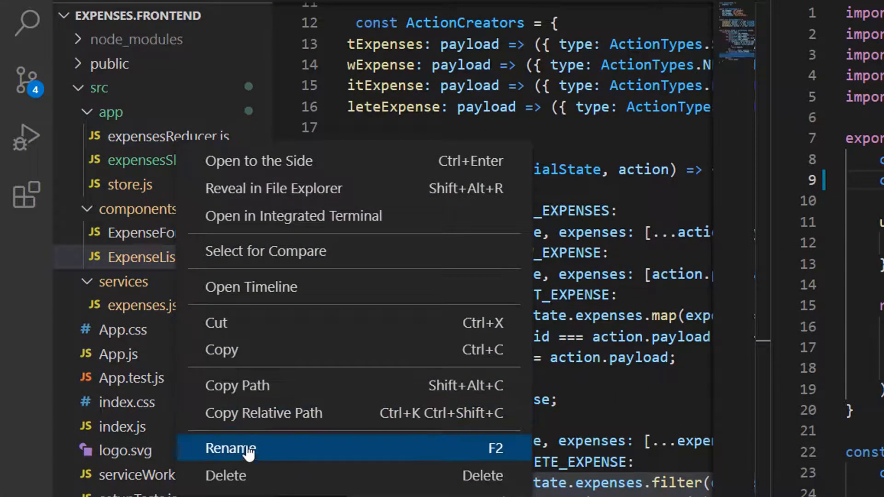